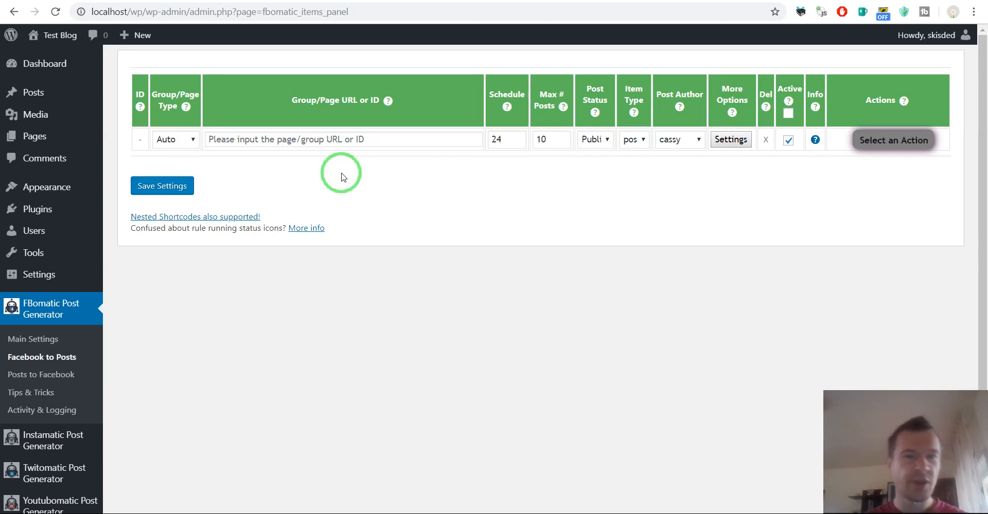
mouse_move(349, 181)
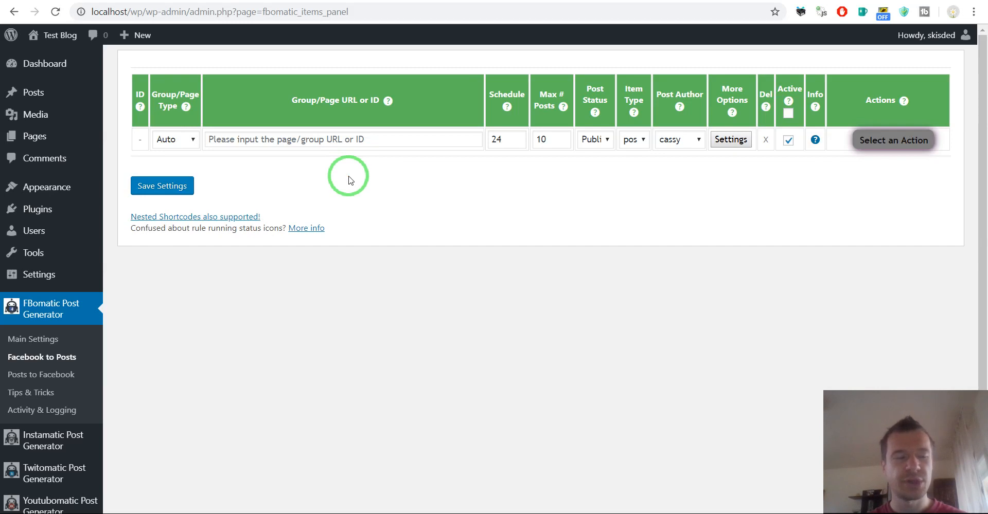
mouse_move(385, 180)
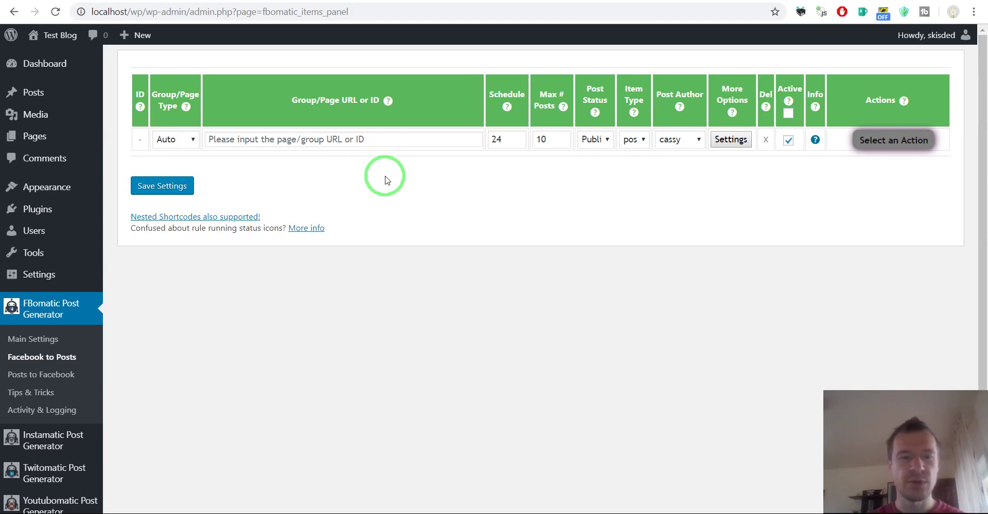
mouse_move(338, 168)
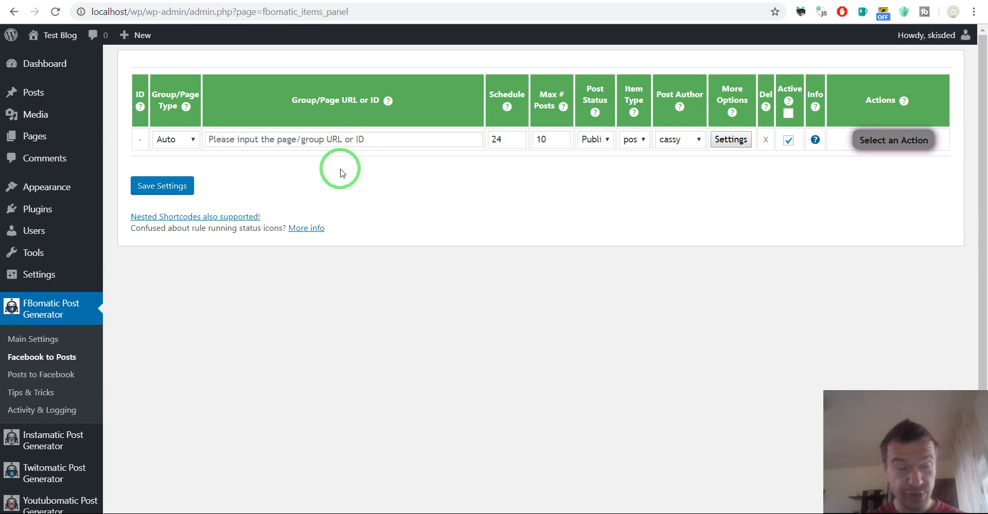
mouse_move(326, 174)
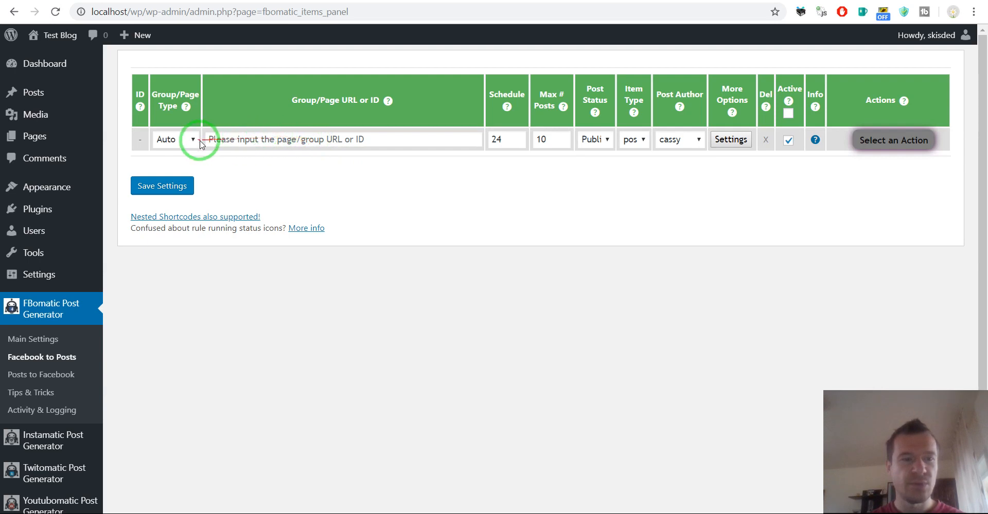
click(175, 139)
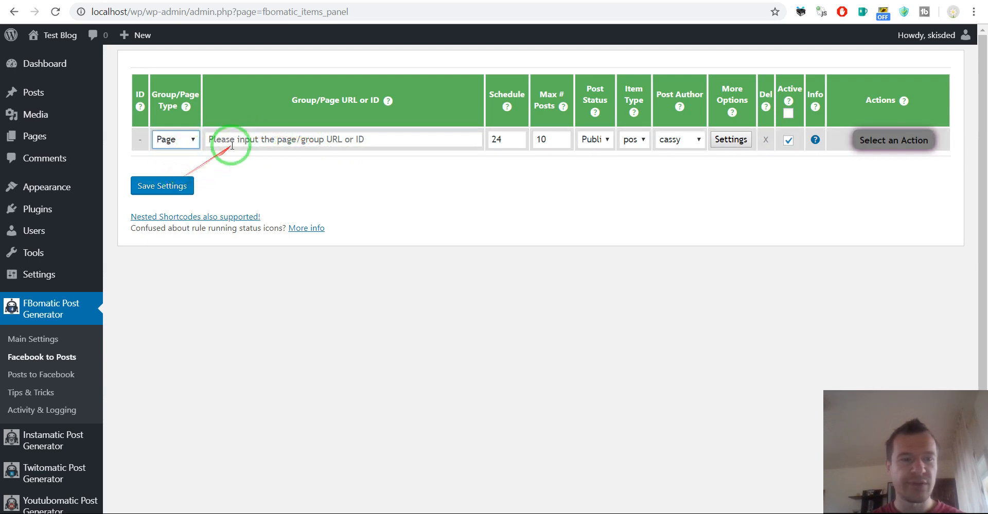
text(https://www.facebook.com/rihanna/)
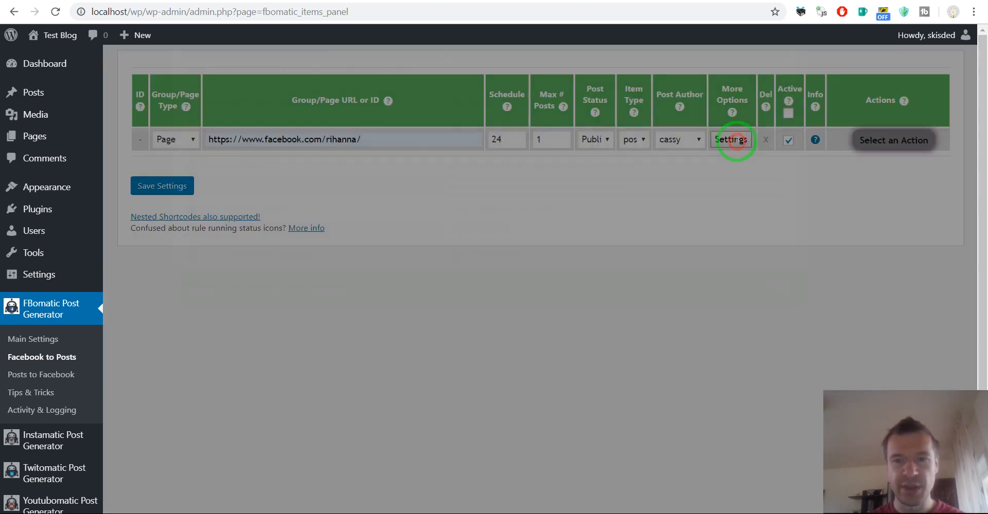
click(731, 139)
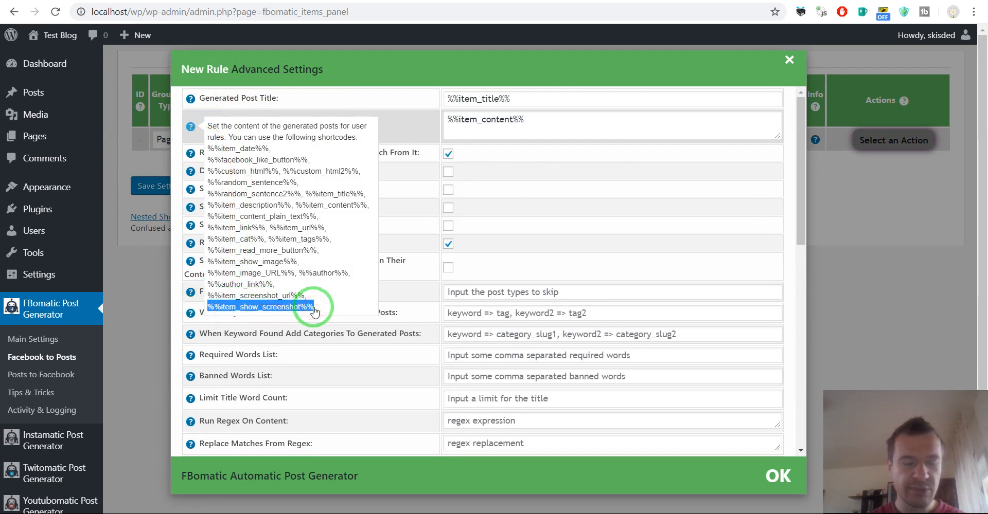
mouse_move(216, 297)
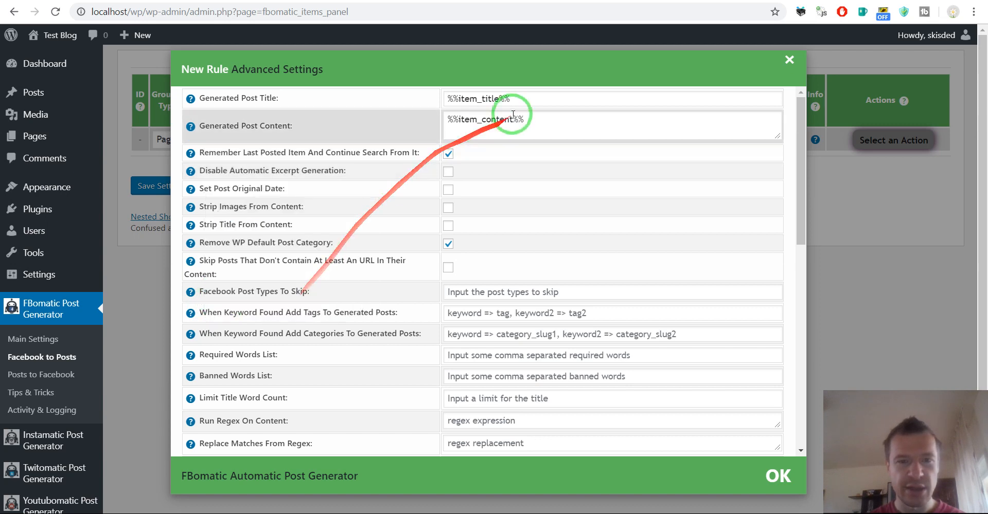
text(%%item_show_screenshot%%)
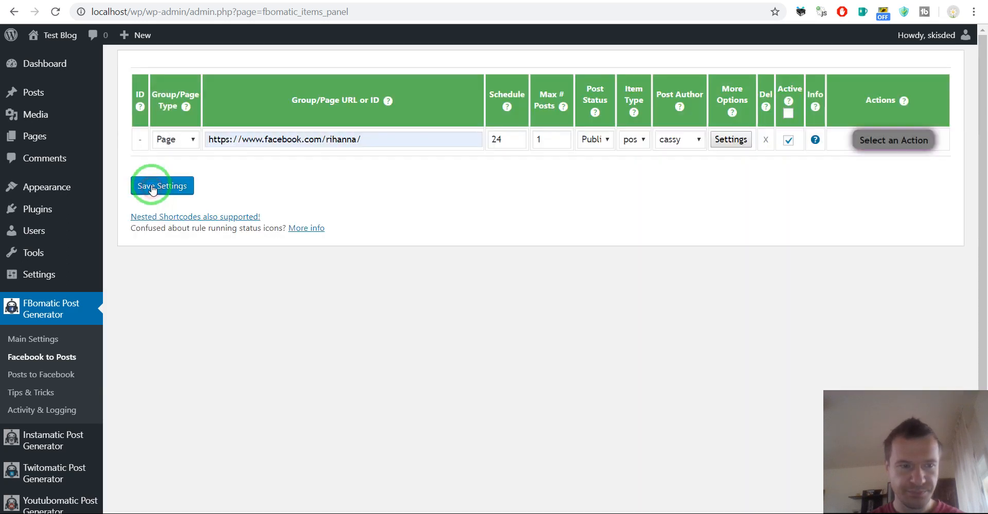
- Save the new rule so the rihanna page rule is stored as rule 0
click(161, 187)
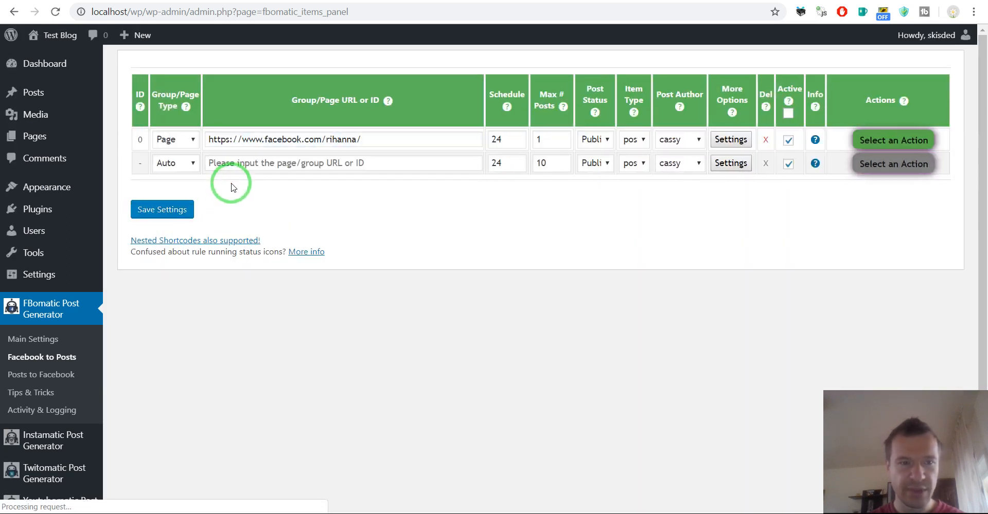
mouse_move(229, 191)
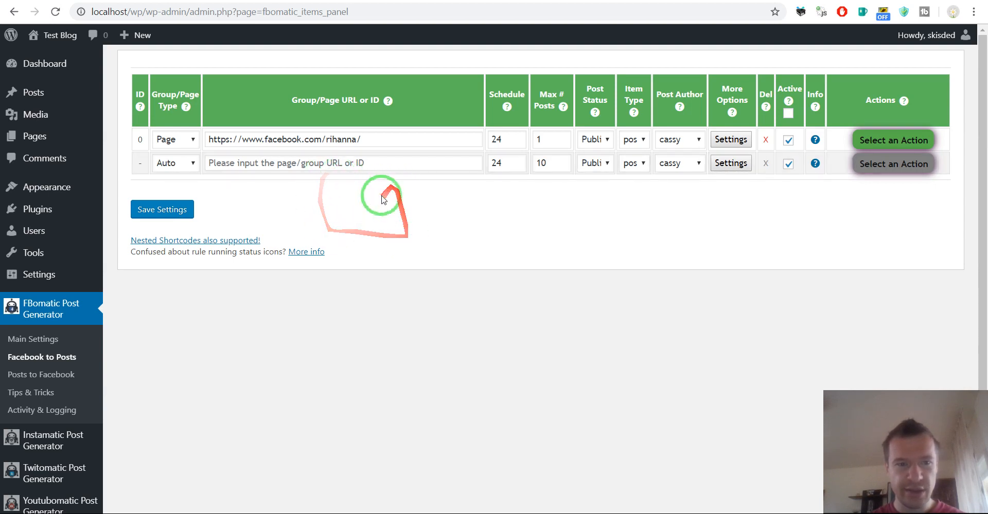
mouse_move(431, 195)
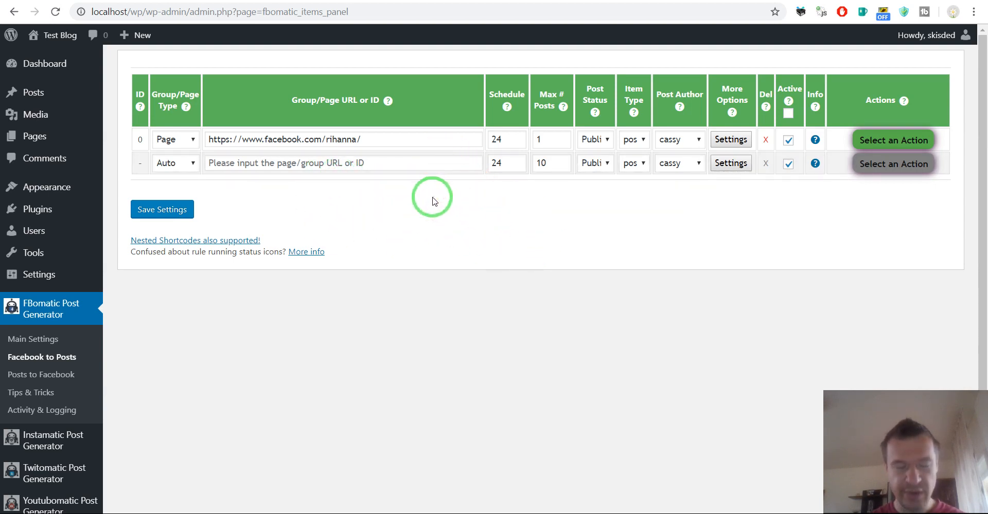
mouse_move(436, 257)
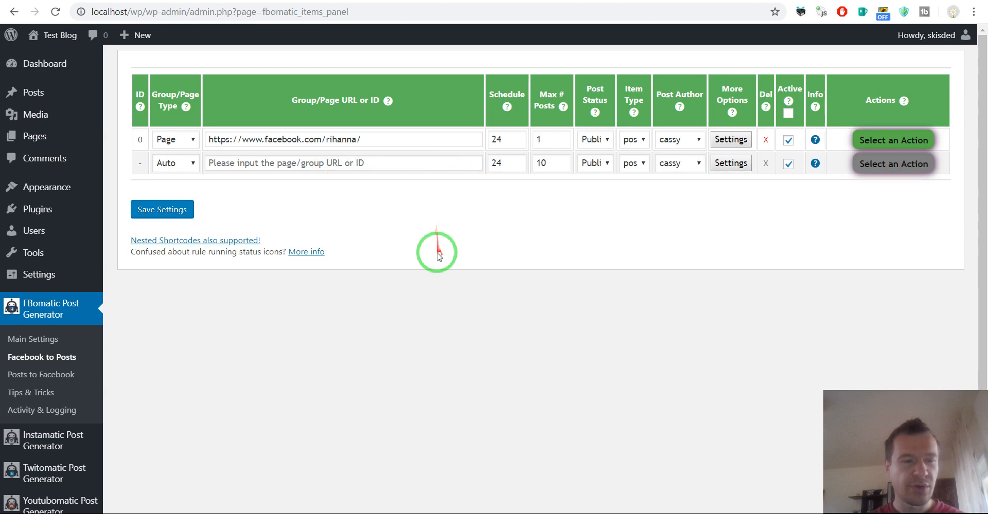
mouse_move(63, 331)
text(sc)
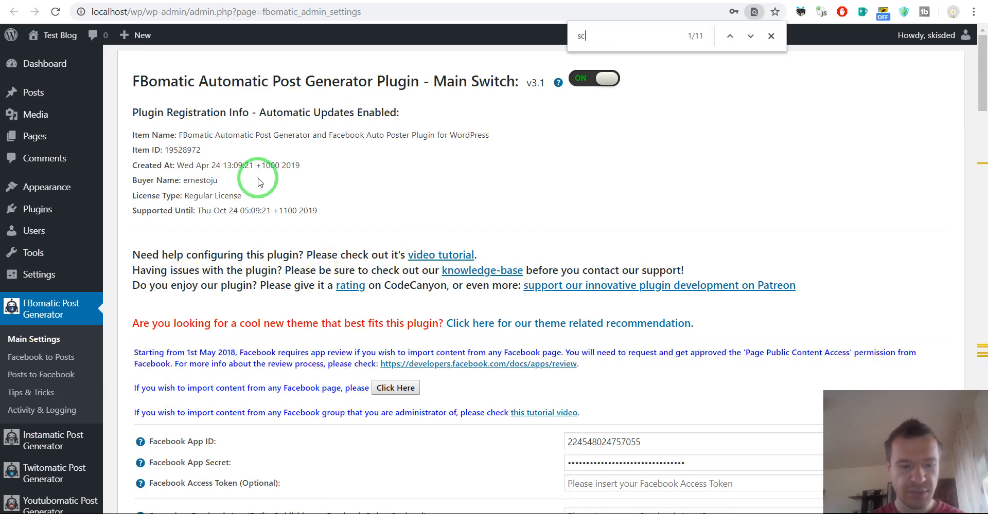
- Locate the PhantomJS Settings via find 'screen' and keep 'Use Puppeteer to Generate Screenshots' checked
text(reen)
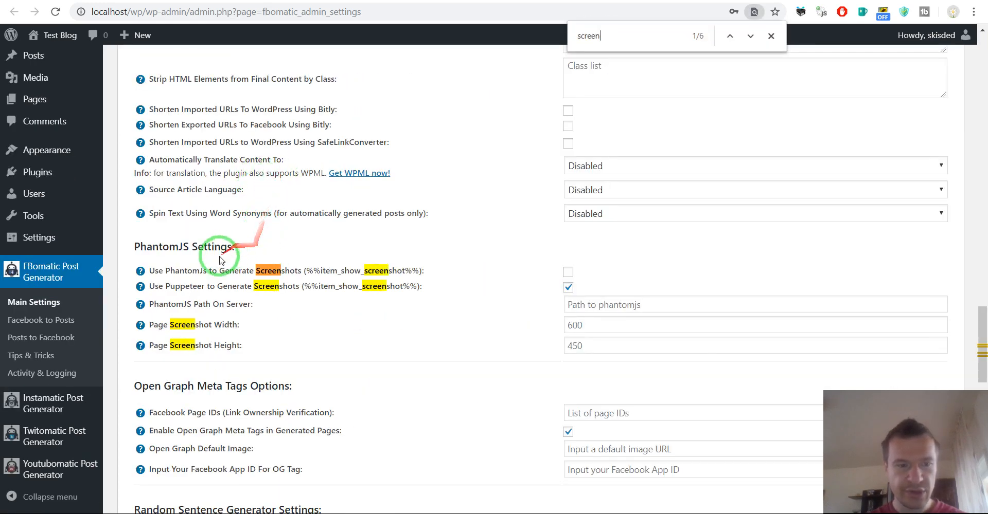
scroll(down, 3)
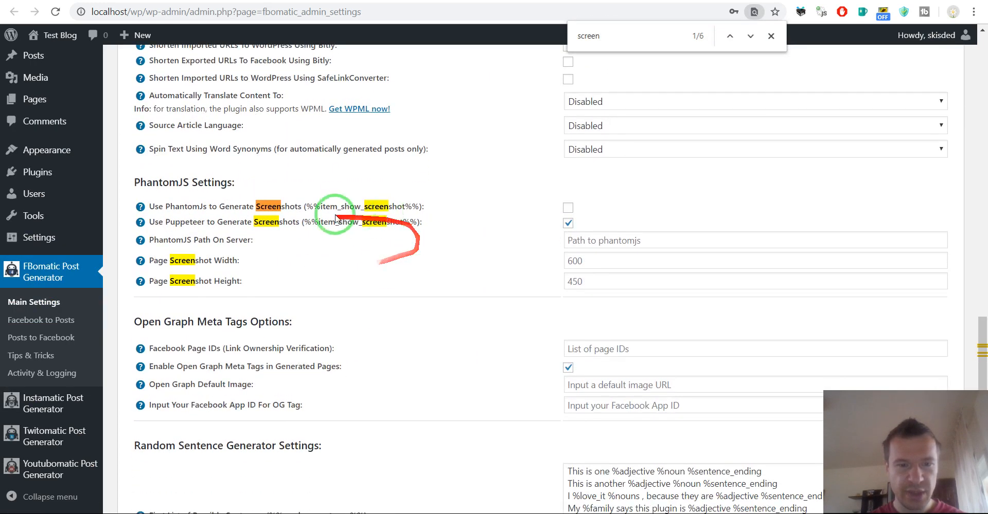
click(770, 36)
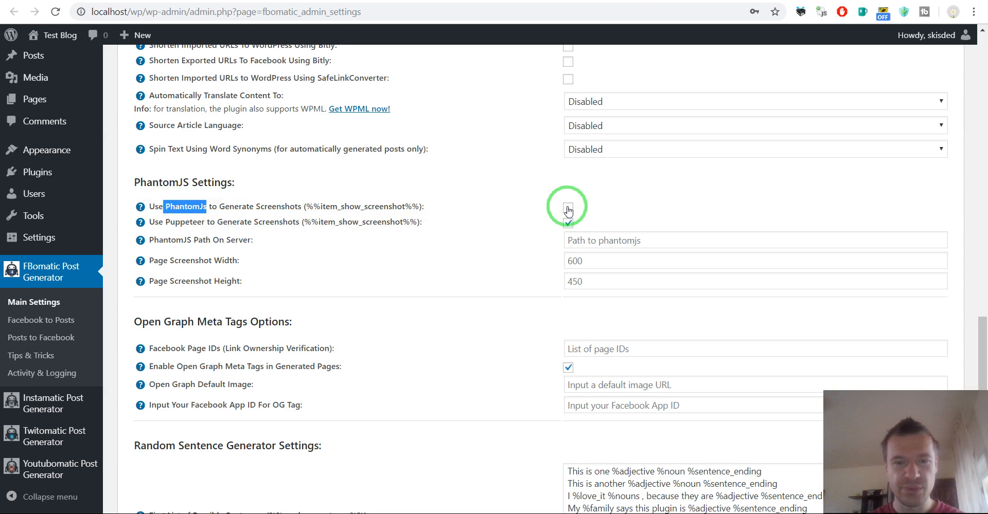
click(568, 208)
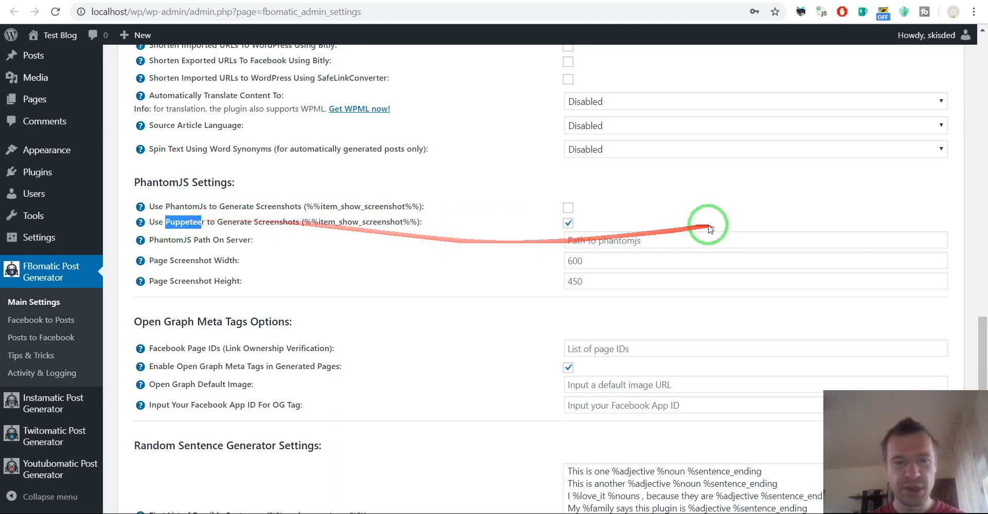
mouse_move(556, 210)
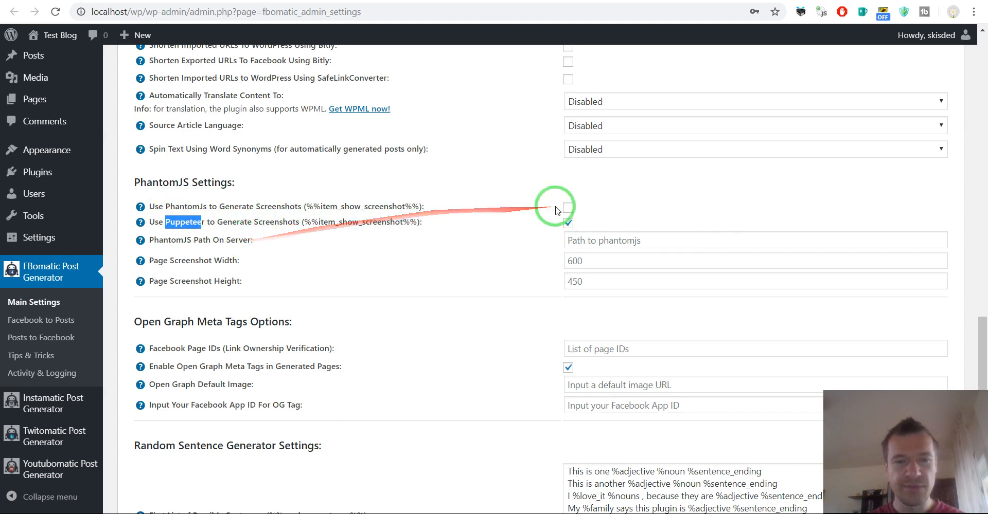
click(568, 223)
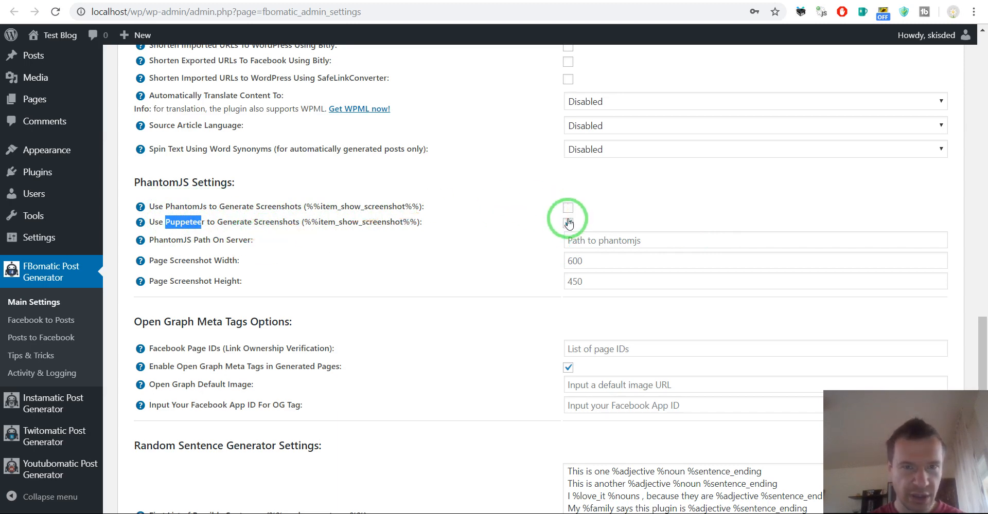
click(568, 224)
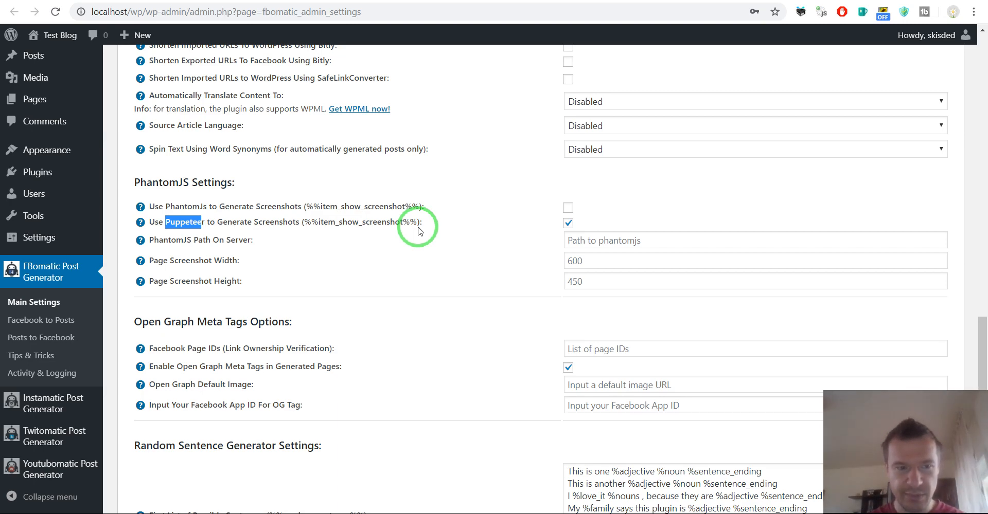
click(568, 221)
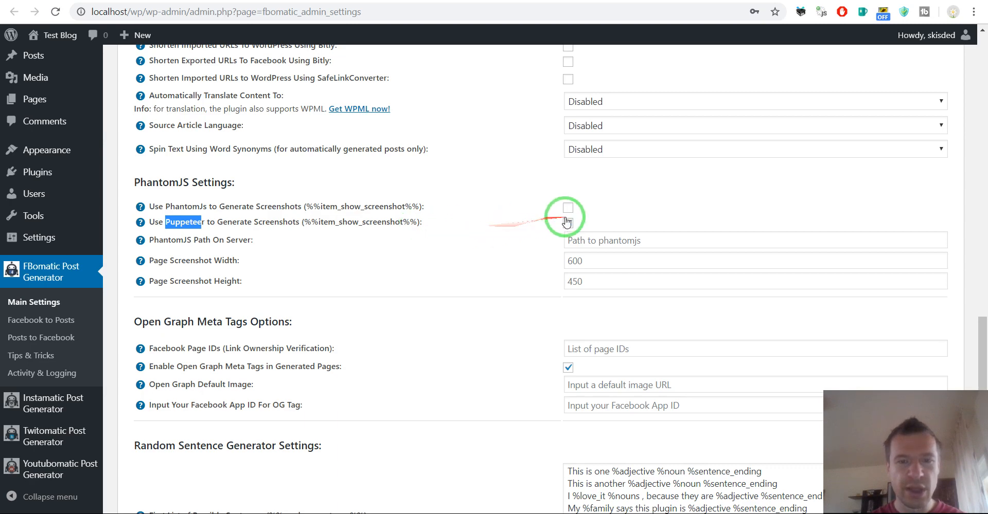
click(568, 223)
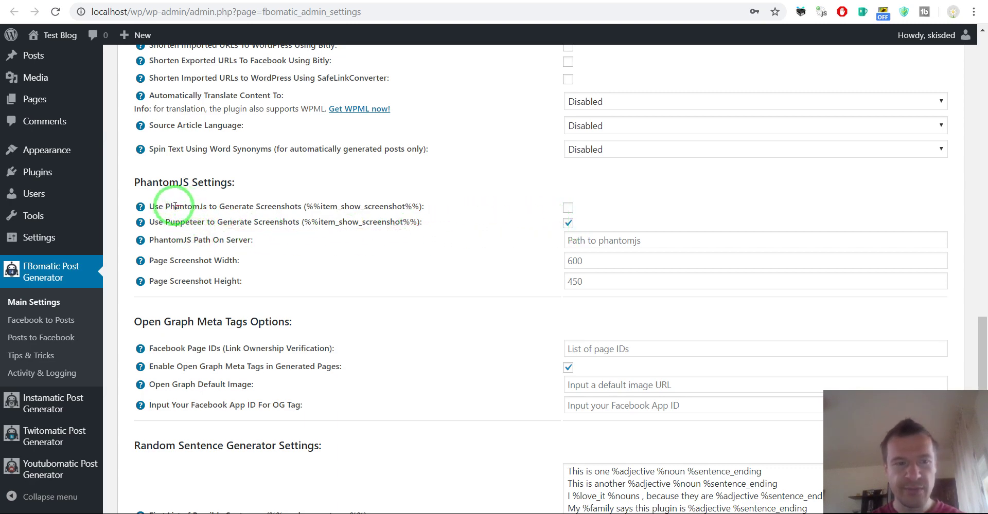
mouse_move(175, 226)
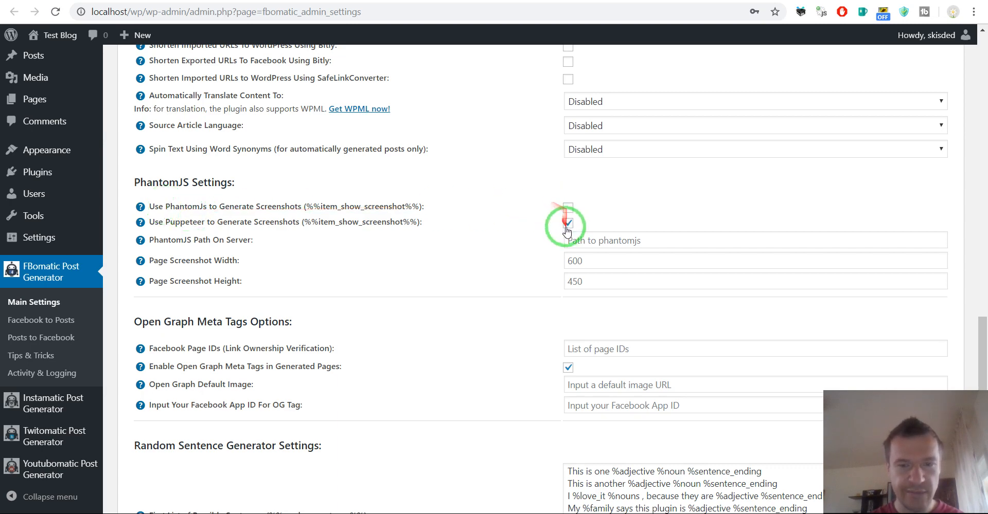
click(568, 223)
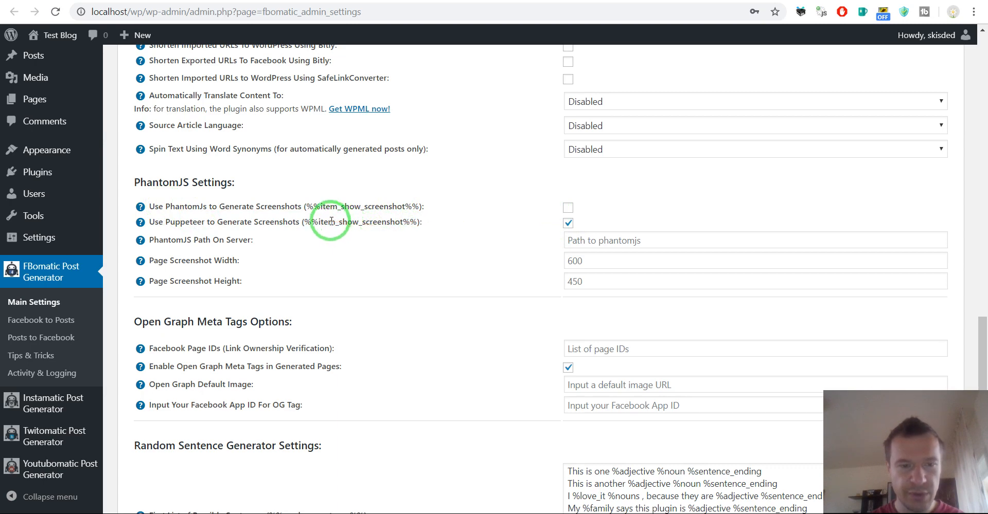
mouse_move(172, 223)
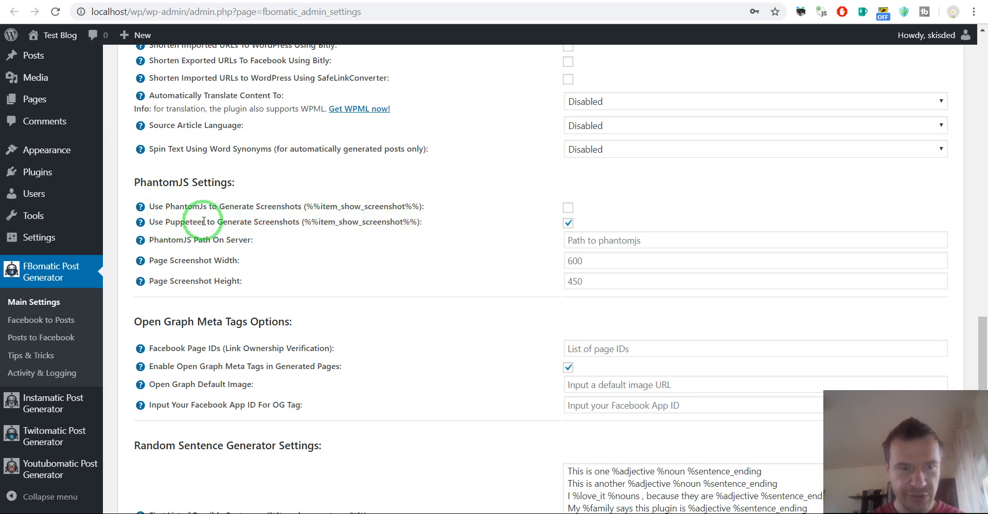
- Back on Facebook to Posts, choose Run This Rule Now on rule 0 and confirm
click(41, 320)
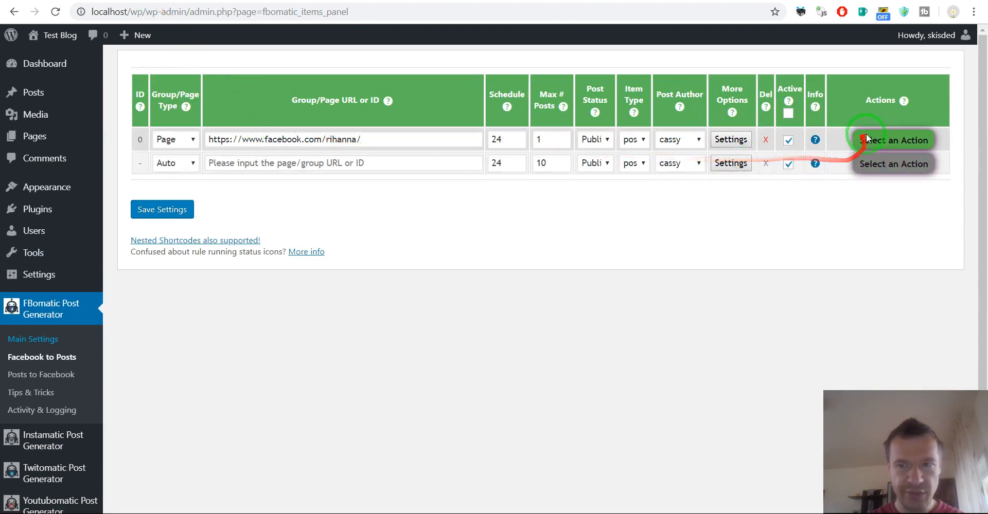
click(893, 140)
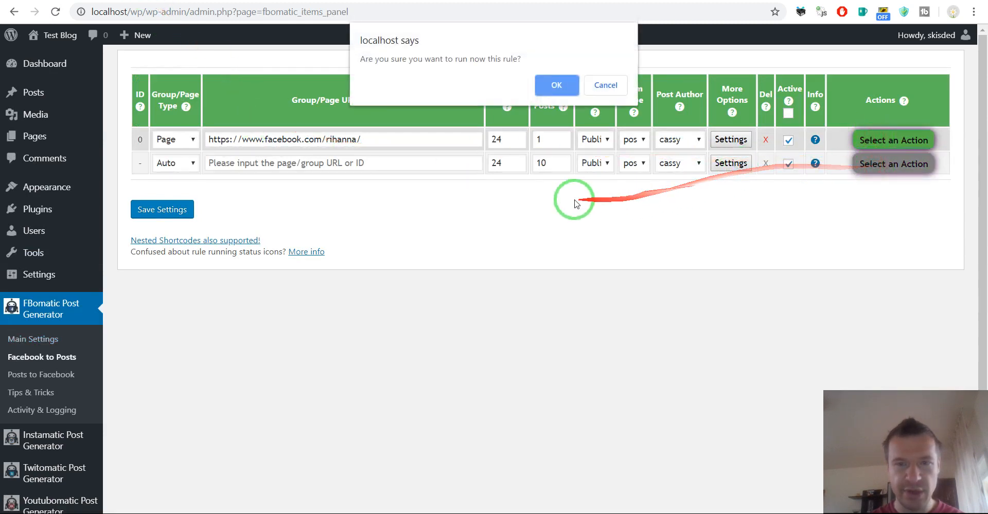
click(556, 85)
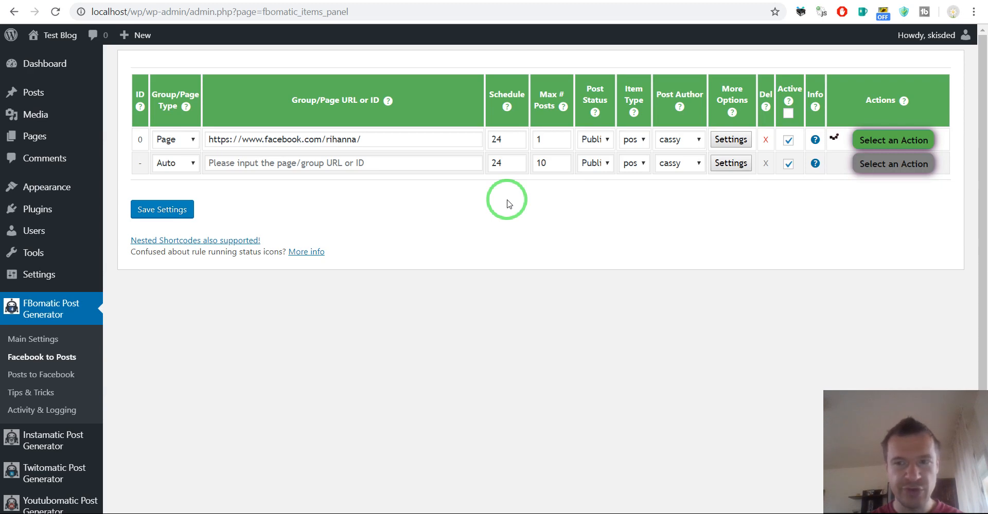
mouse_move(470, 217)
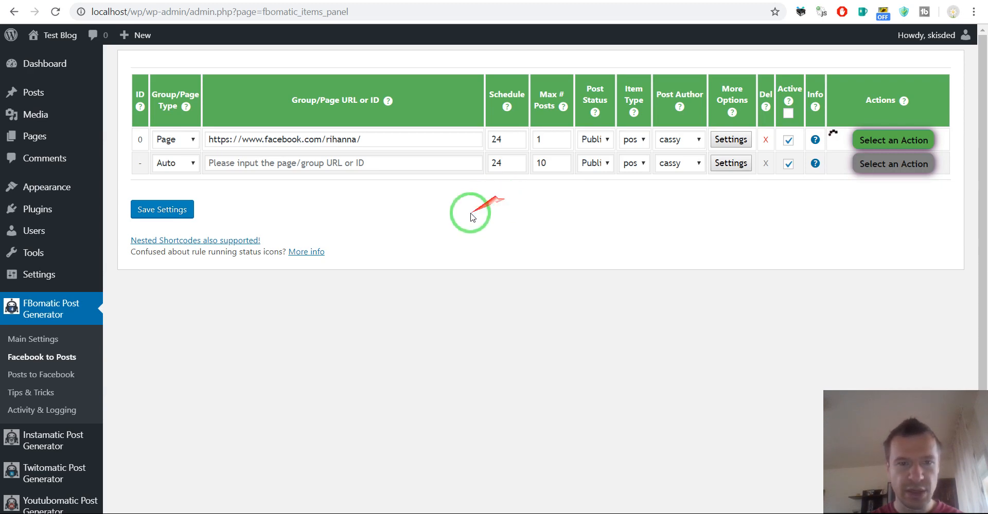
mouse_move(442, 202)
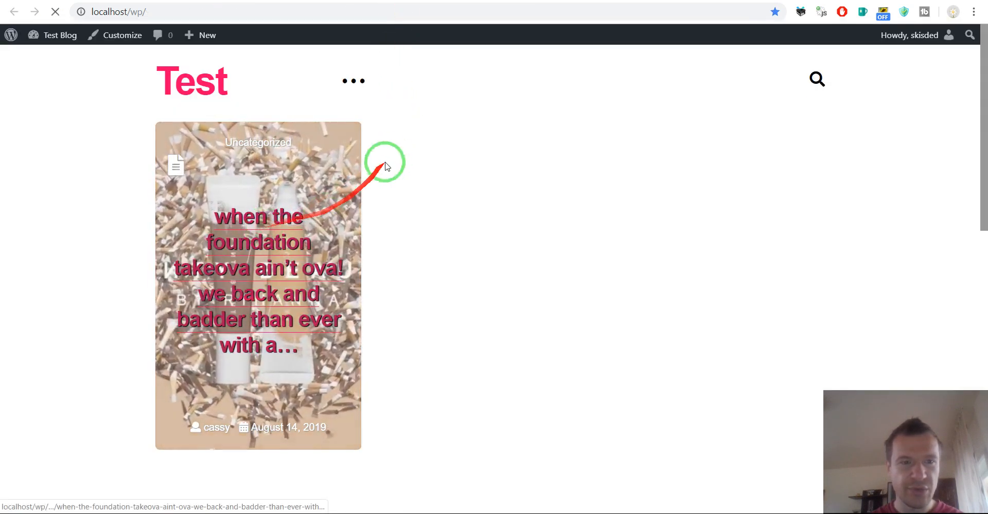
- View the imported Rihanna post on Test Blog, scrolling to the embedded Facebook page screenshot
click(257, 283)
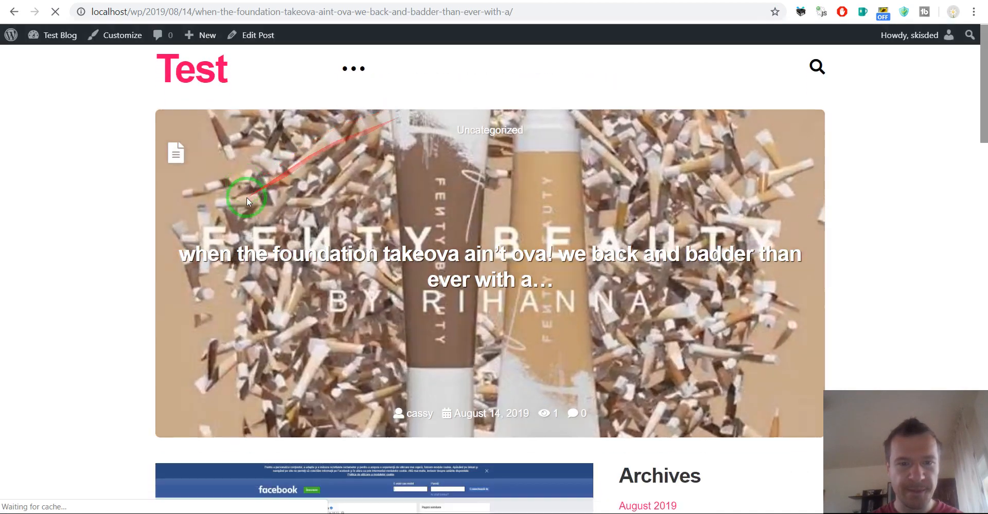
scroll(down, 3)
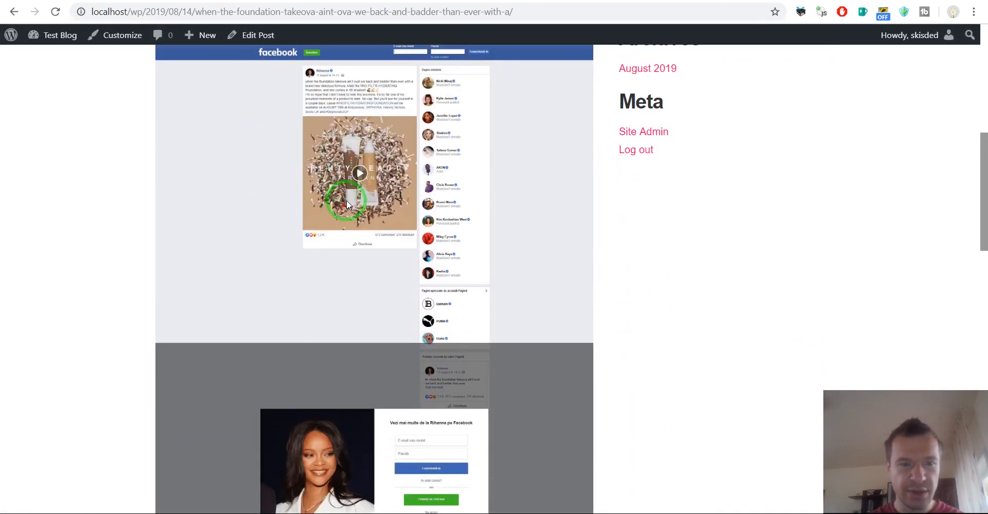
scroll(up, 3)
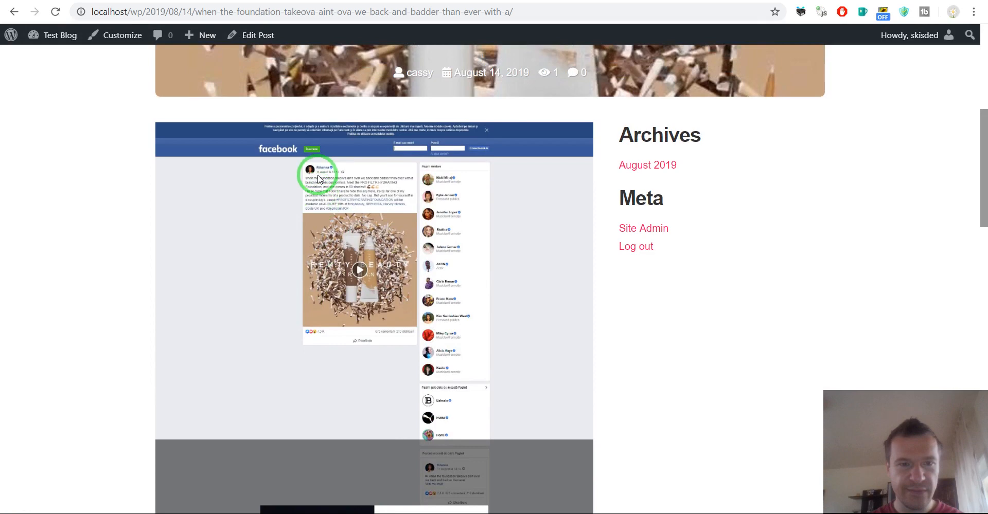
scroll(down, 3)
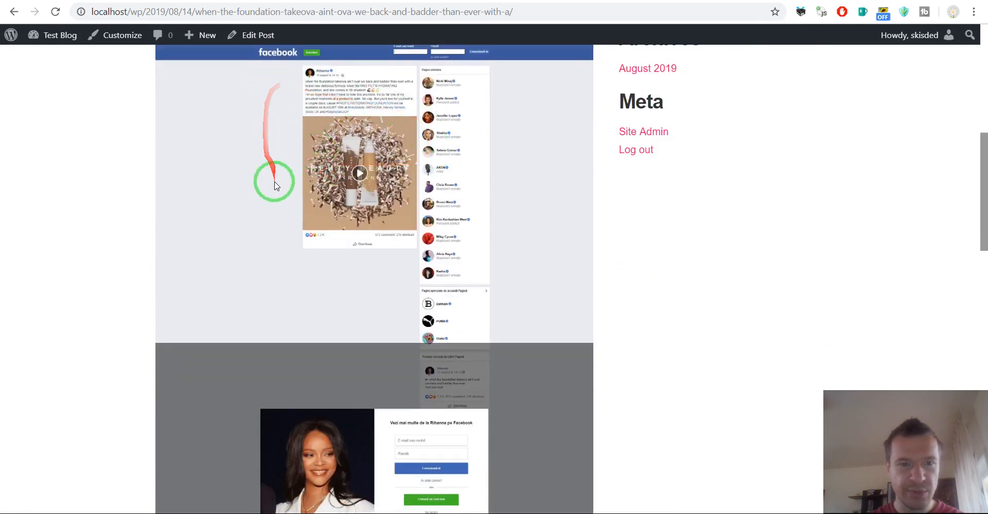
scroll(up, 3)
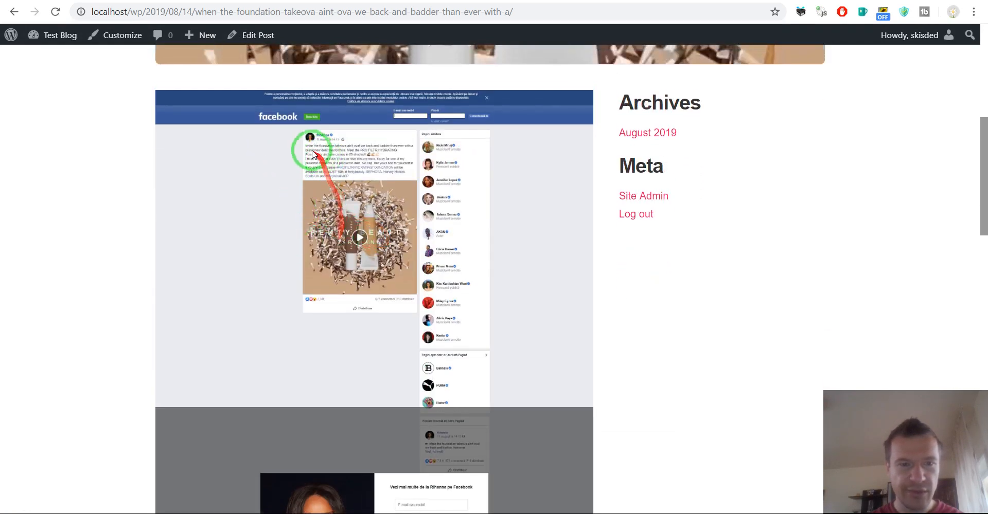
scroll(down, 3)
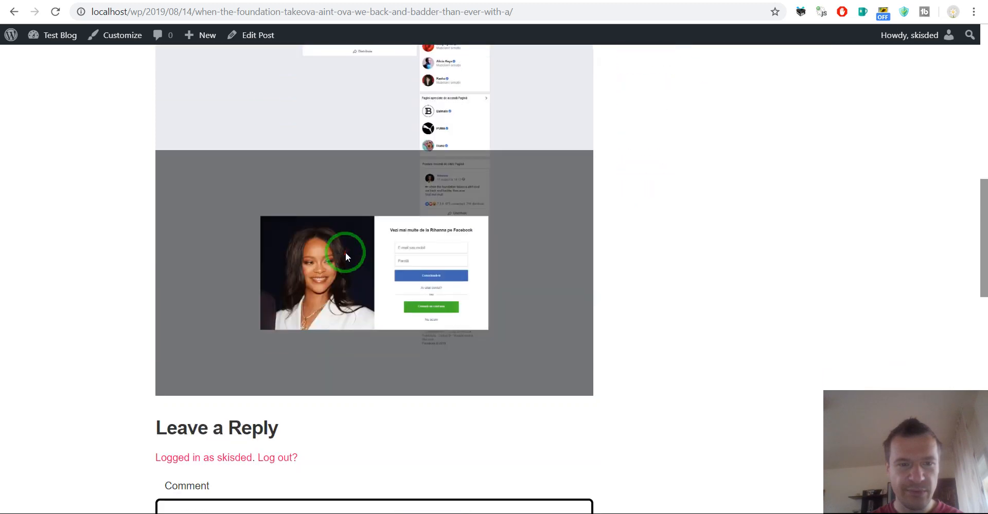
scroll(up, 3)
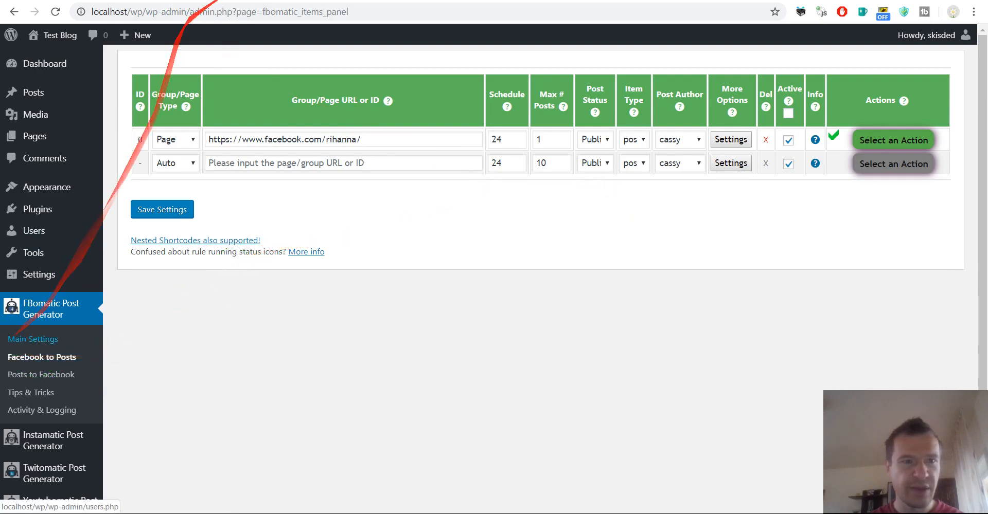
- In Main Settings, scroll to the PhantomJS/Puppeteer screenshot options and save the settings
click(33, 338)
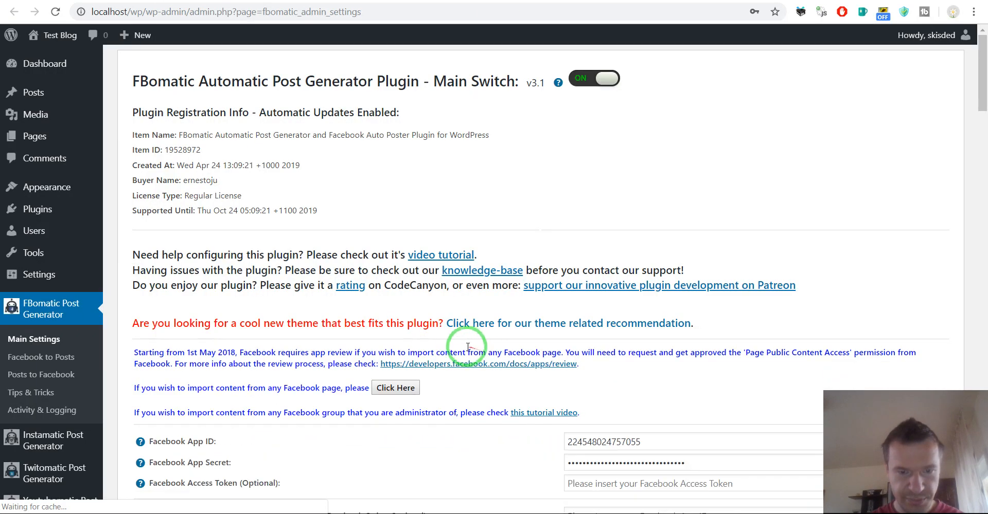
scroll(down, 3)
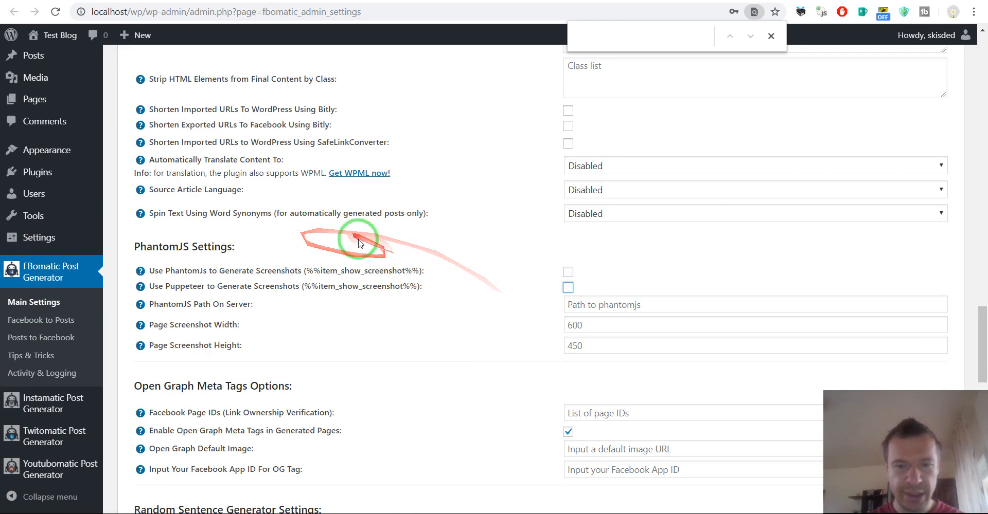
scroll(down, 3)
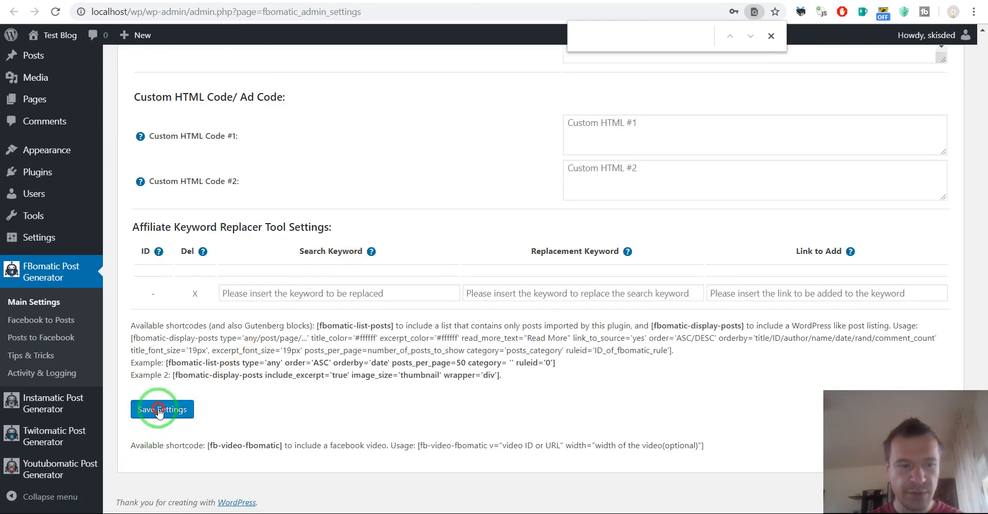
click(161, 409)
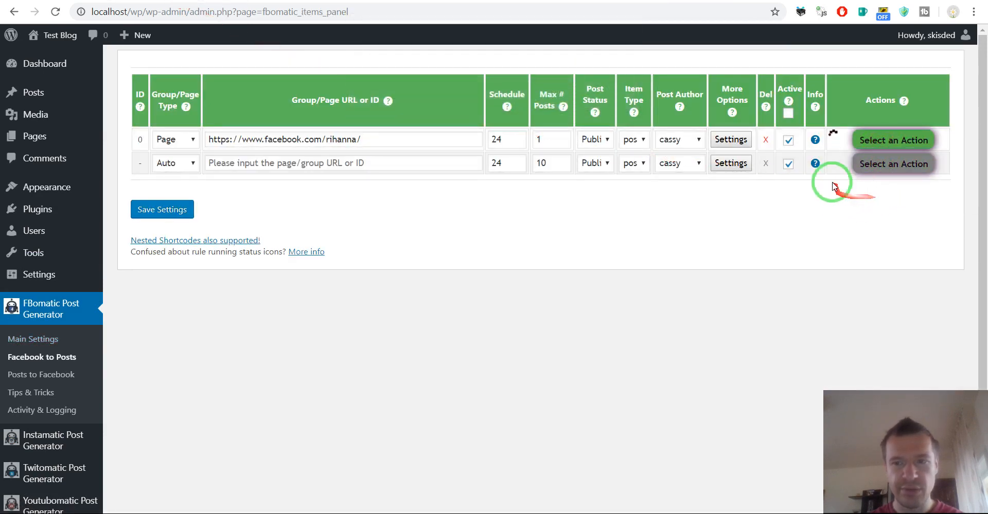
- Choose Run This Rule Now for rule 0 from Select an Action
click(893, 140)
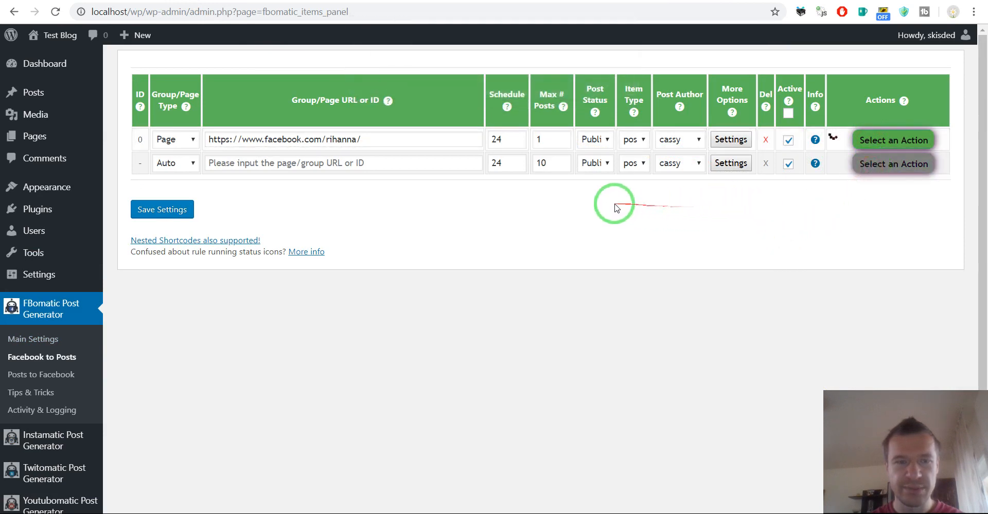
mouse_move(451, 208)
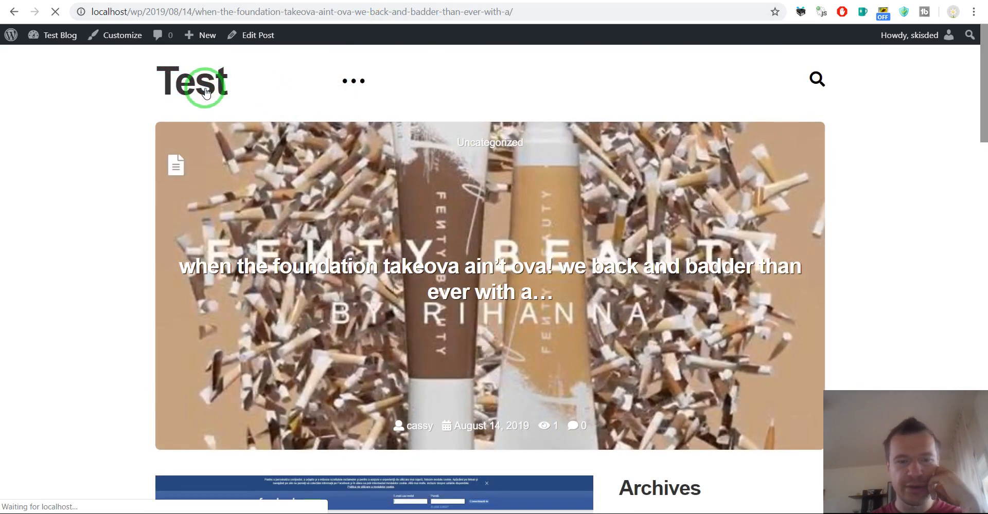
- From the Test Blog home page, open the Rihanna post and inspect the screenshot image's src (WordPress mshots)
click(193, 81)
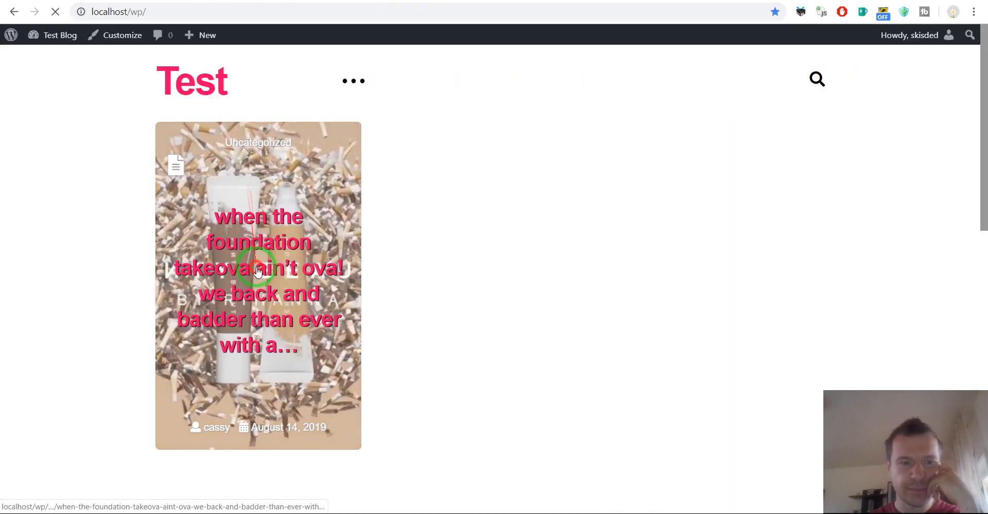
click(257, 268)
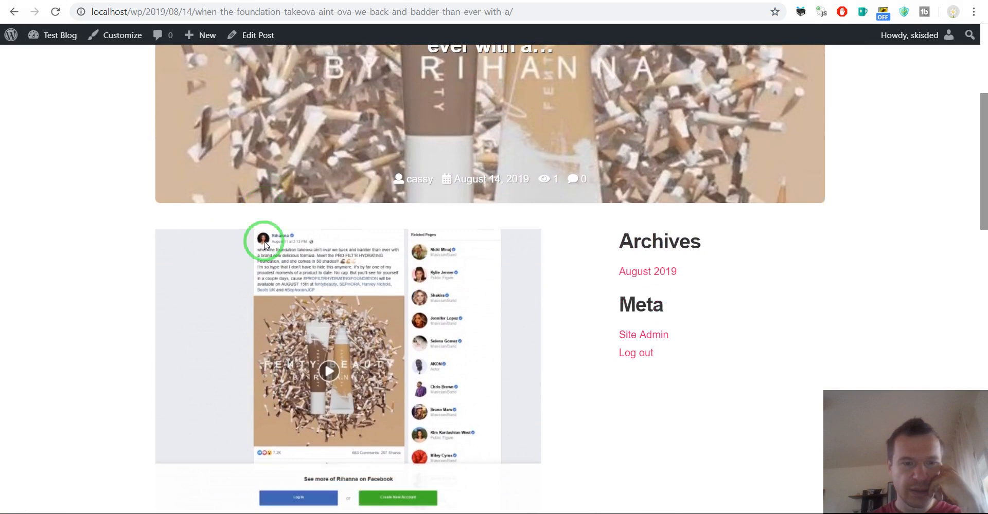
scroll(down, 3)
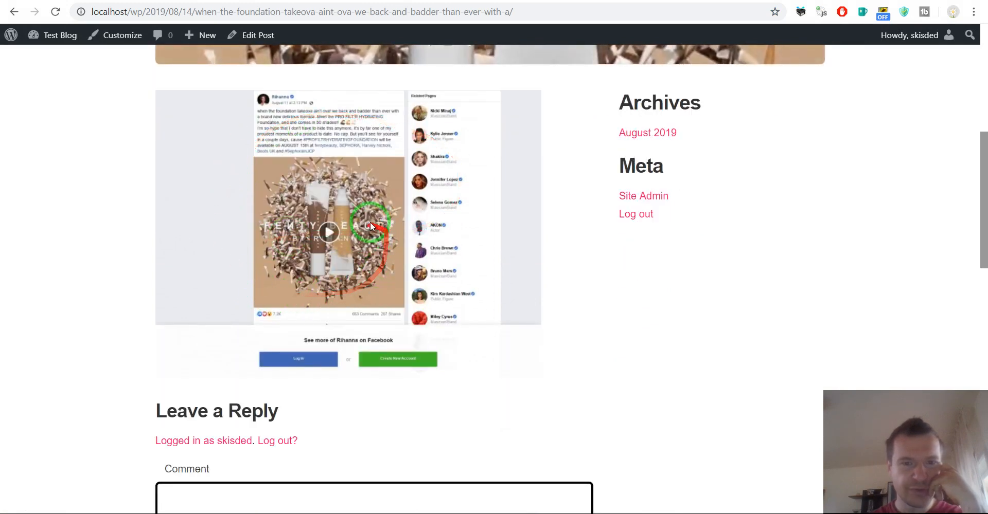
right_click(225, 186)
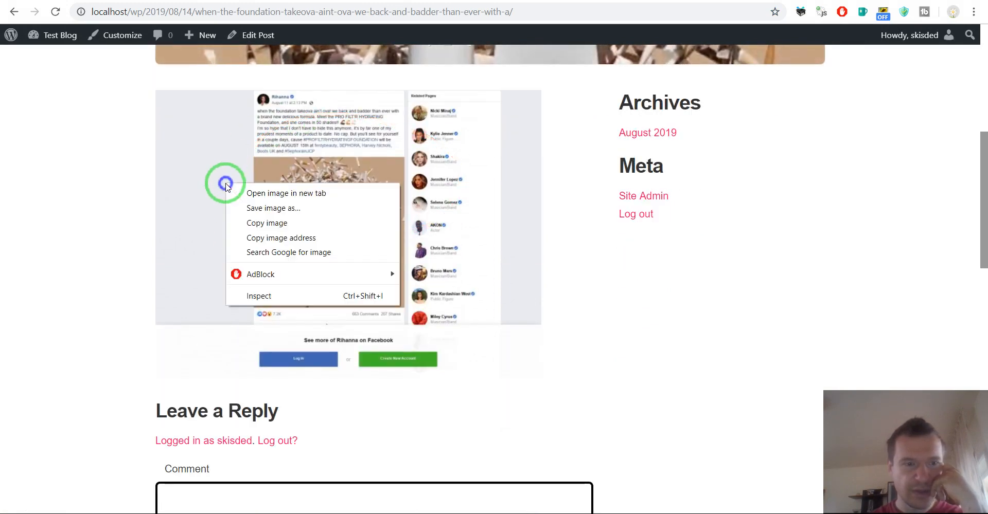
click(259, 297)
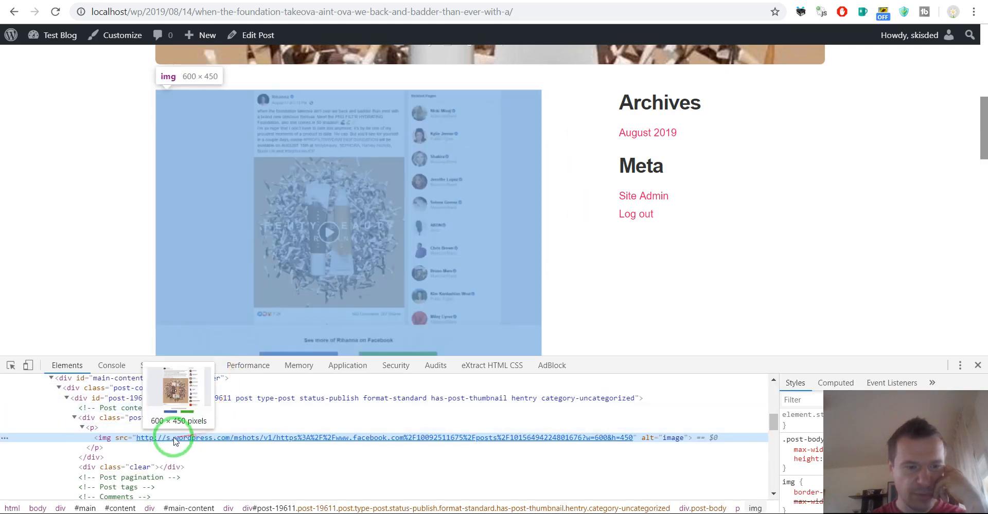
mouse_move(183, 437)
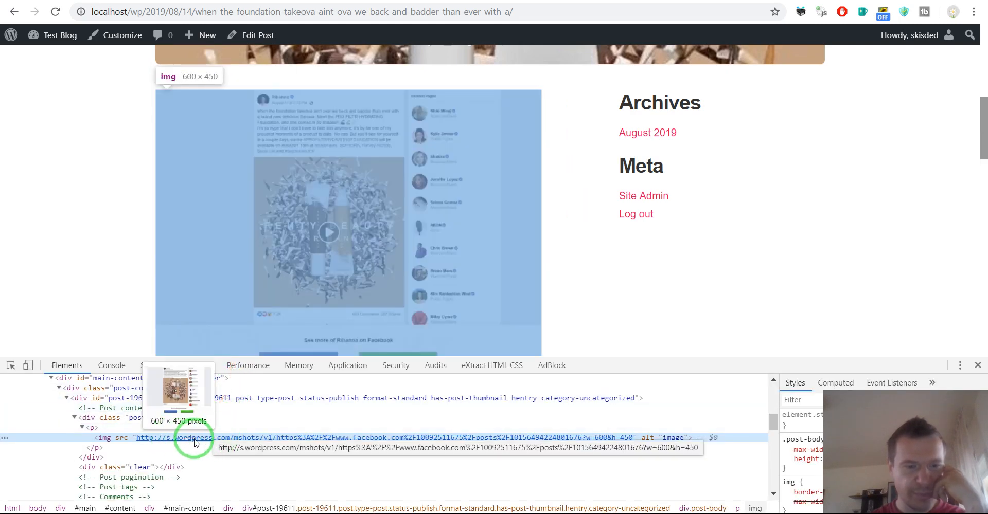
mouse_move(246, 439)
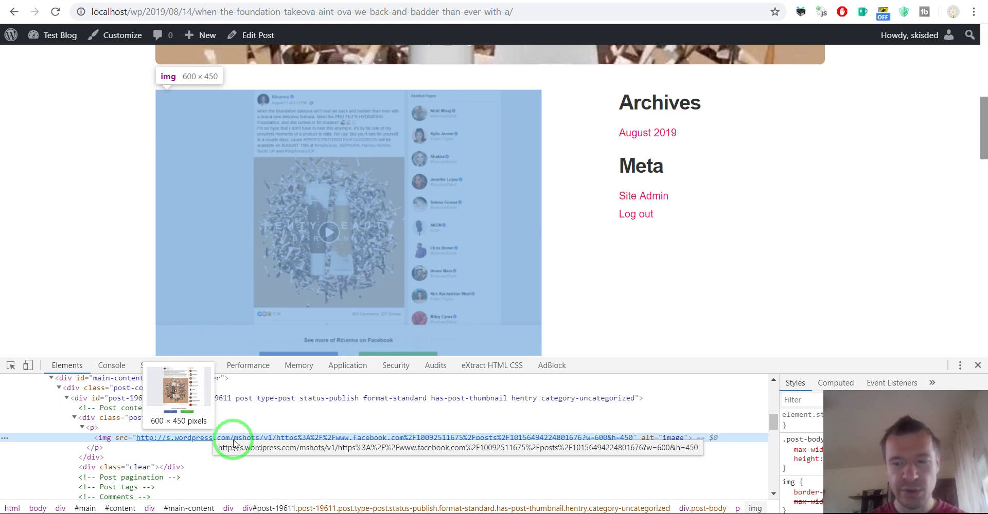
mouse_move(79, 182)
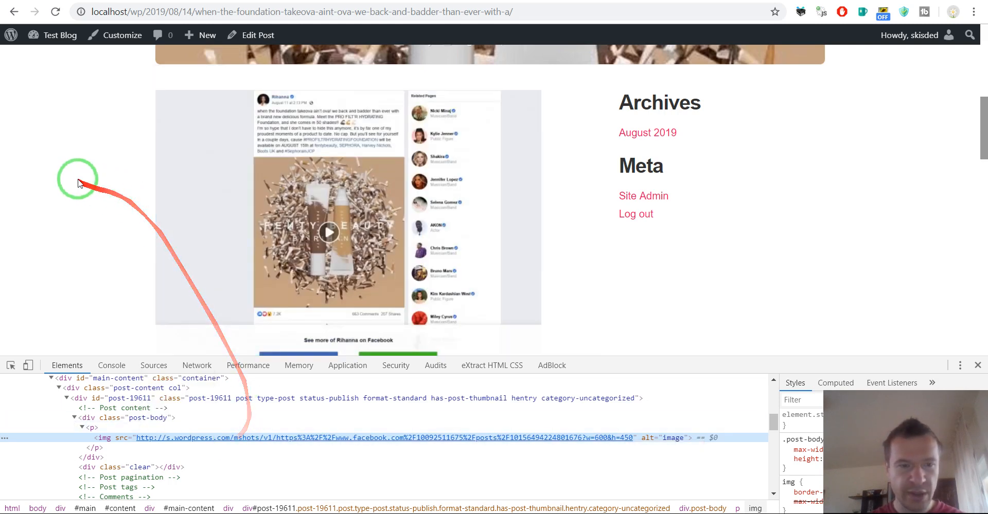
mouse_move(252, 438)
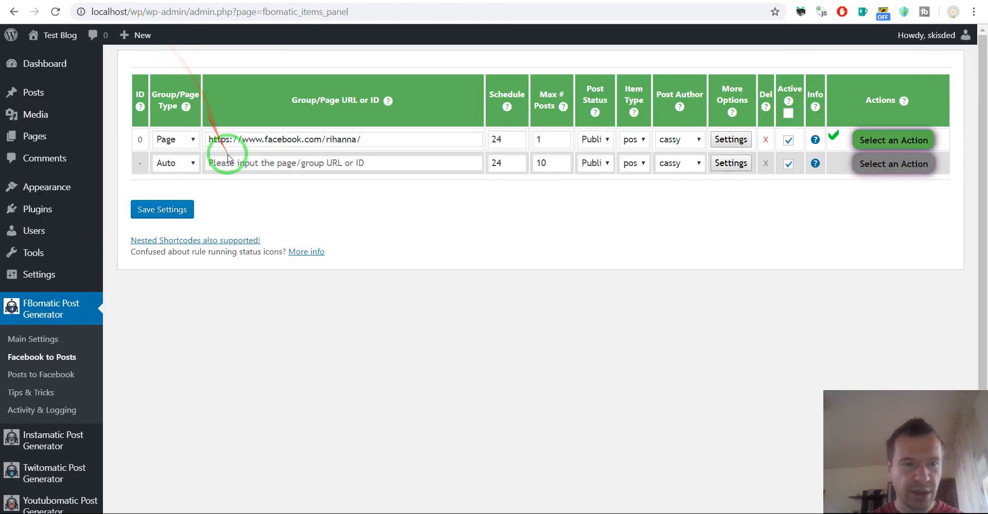
- Delete rule 0 via its red X, confirm, and go to Twitomatic > Twitter to Posts
click(892, 139)
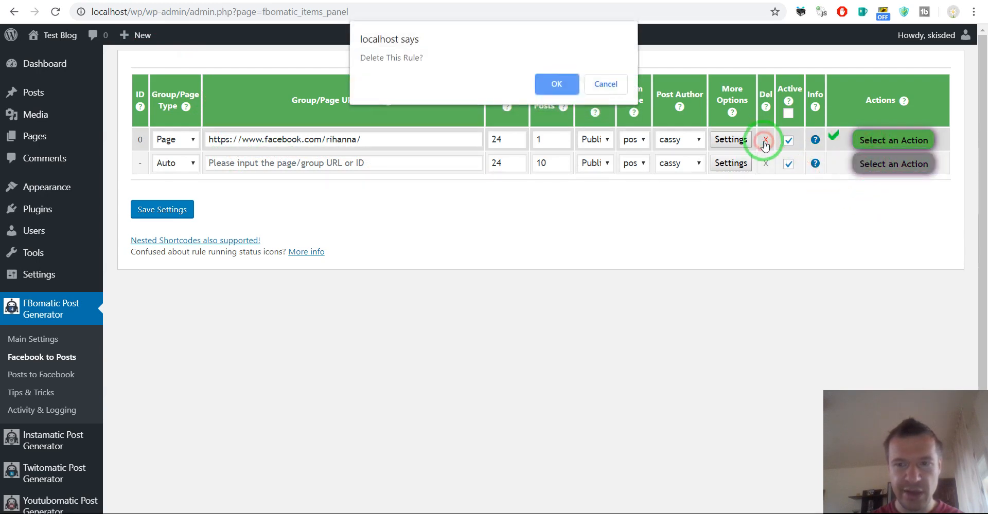
click(556, 83)
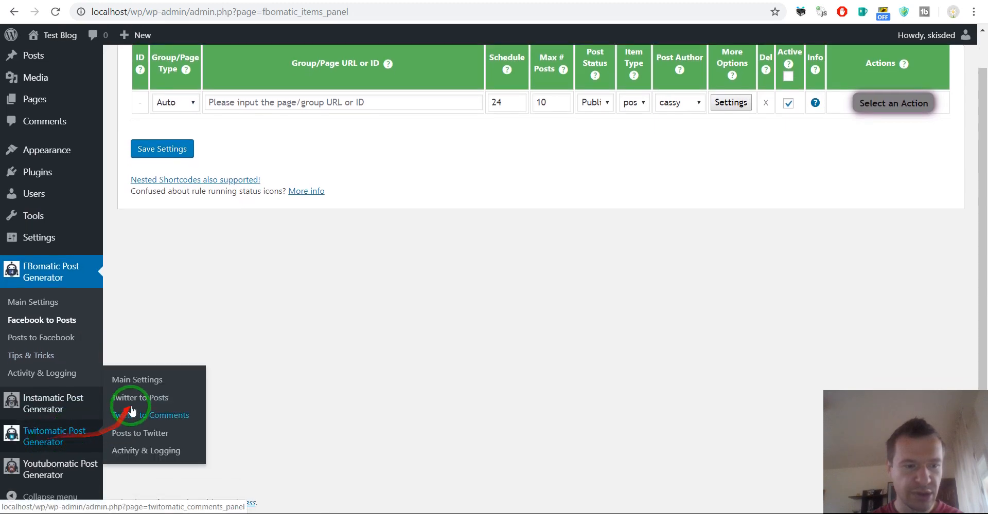
click(139, 397)
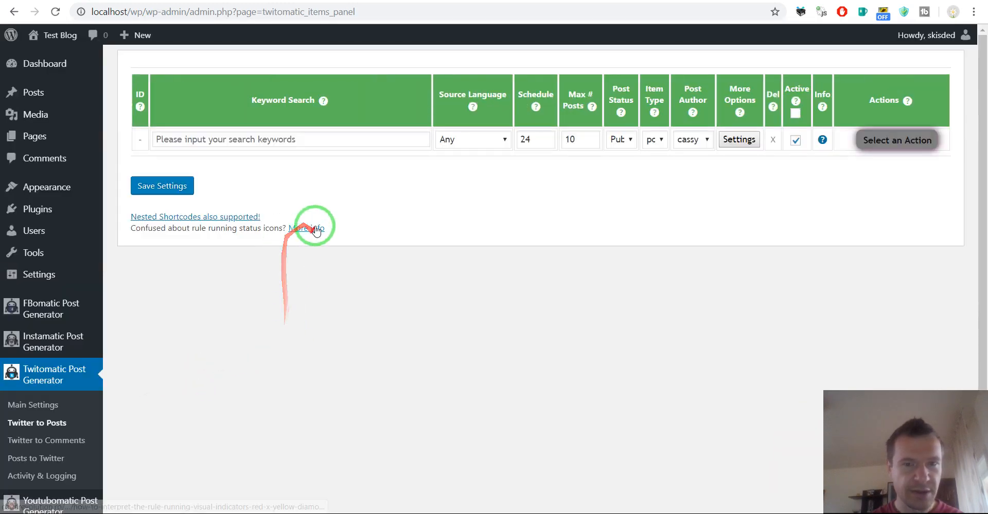
- Create a 'coderevolution' keyword rule with %%item_show_screenshot%% in its content, save it as rule 0 and run it now
click(739, 139)
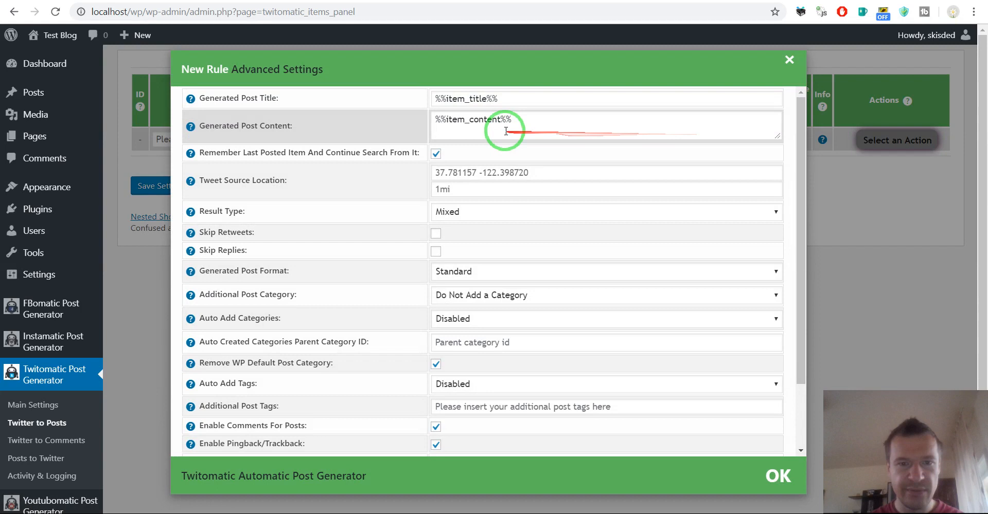
text(%%item_show_screenshot%%)
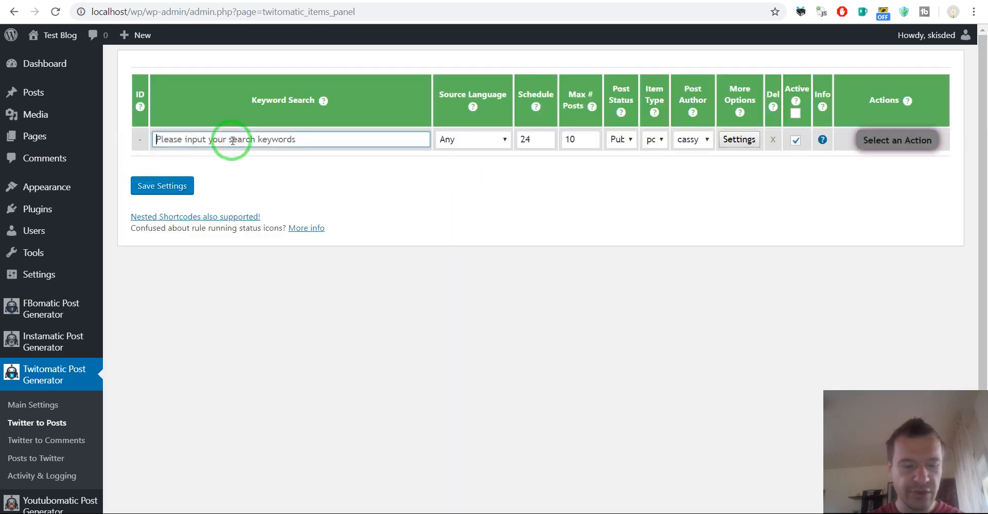
text(coderevol)
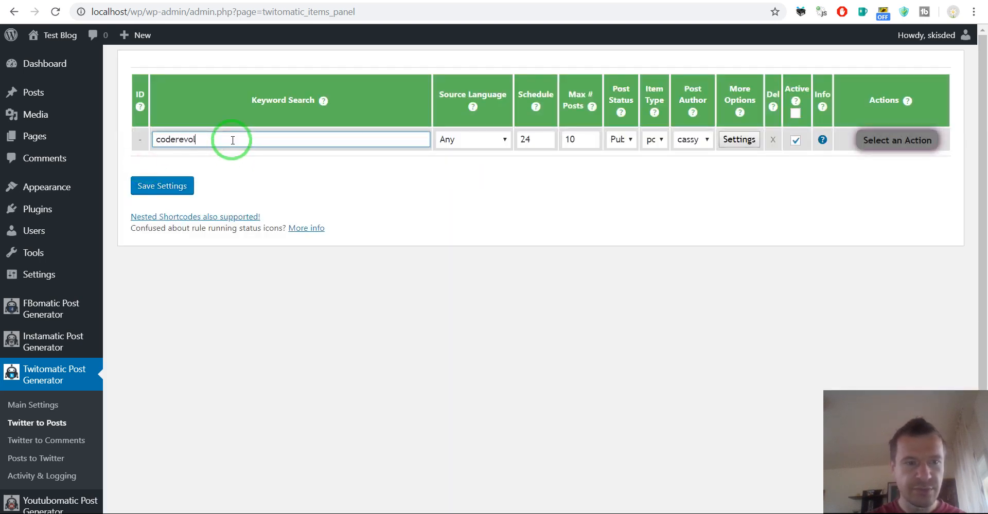
click(569, 139)
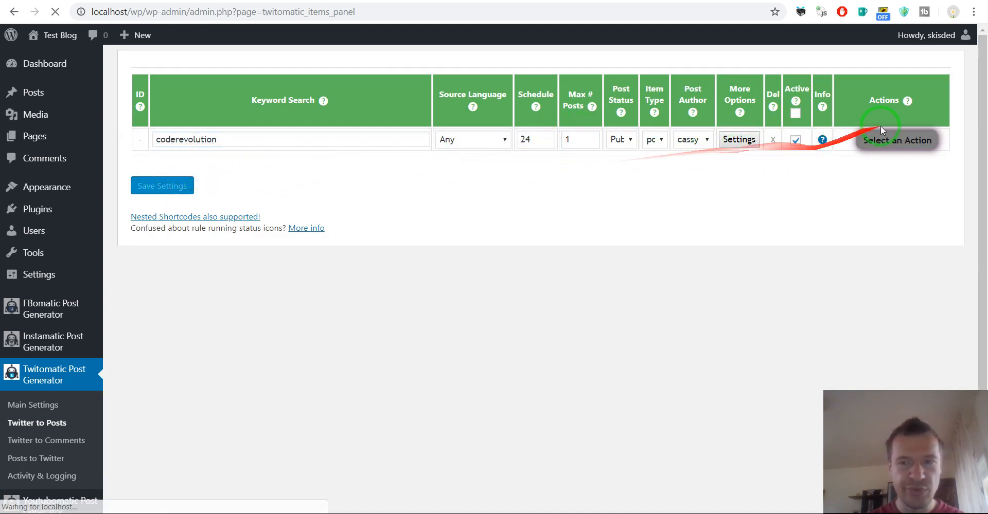
click(897, 139)
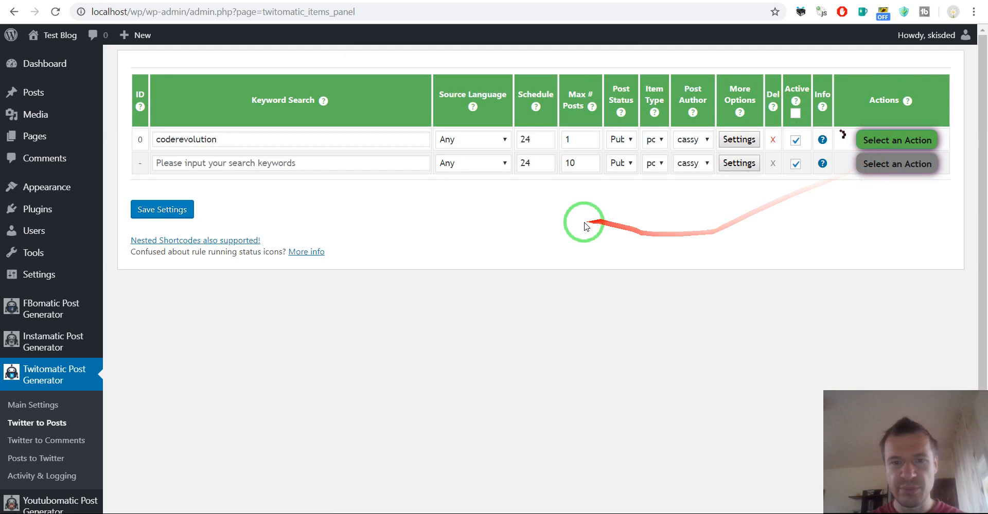
mouse_move(572, 218)
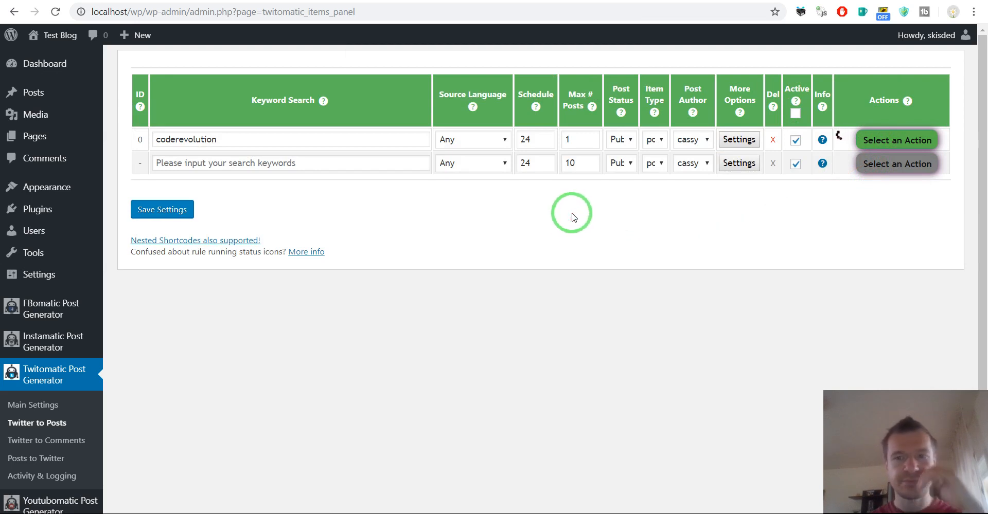
mouse_move(538, 208)
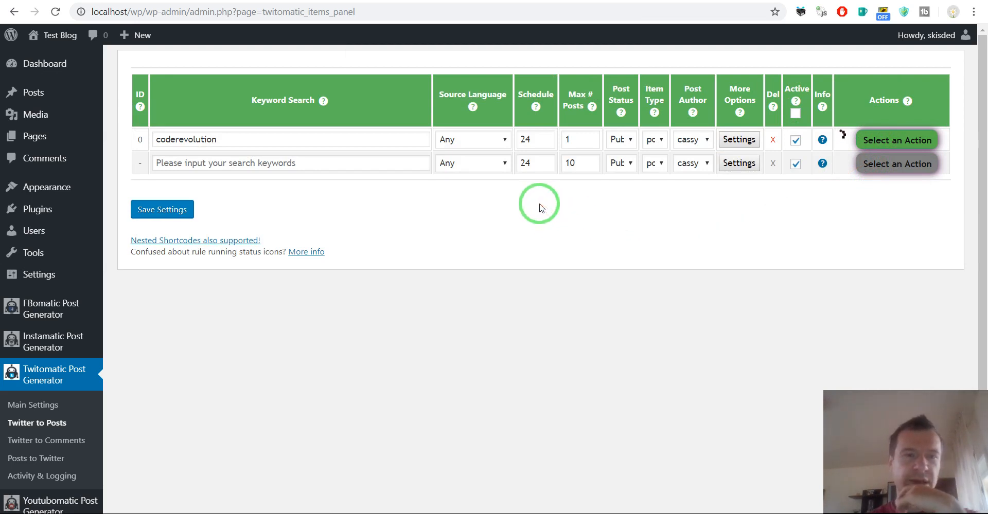
mouse_move(529, 201)
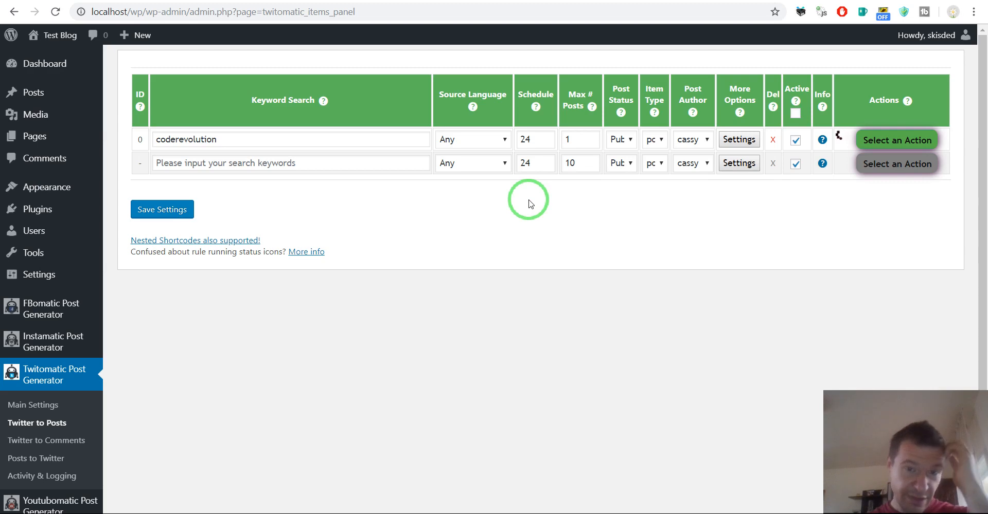
mouse_move(516, 207)
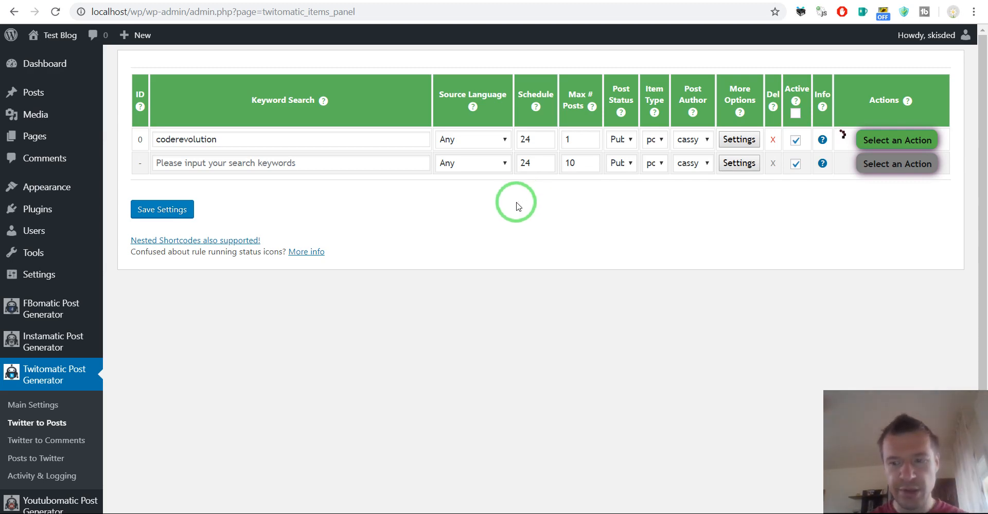
mouse_move(419, 210)
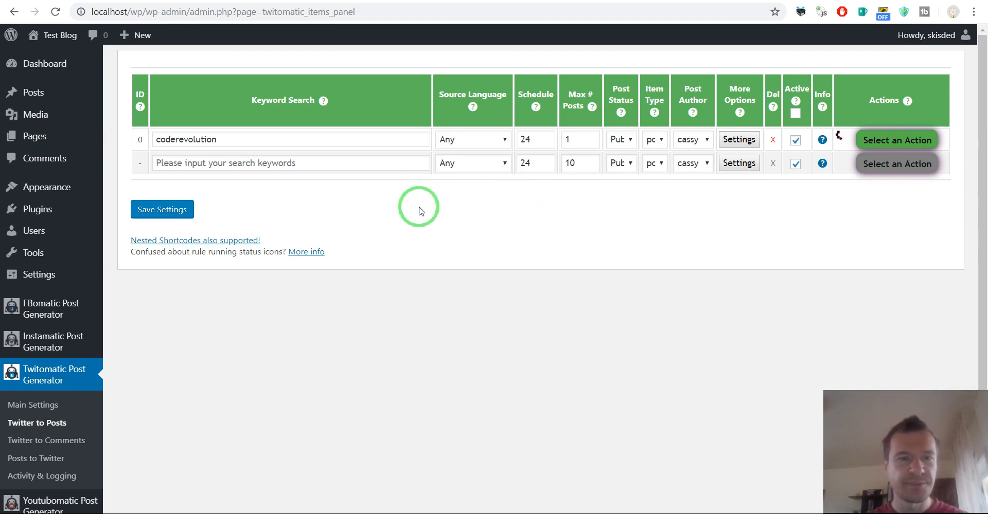
mouse_move(332, 182)
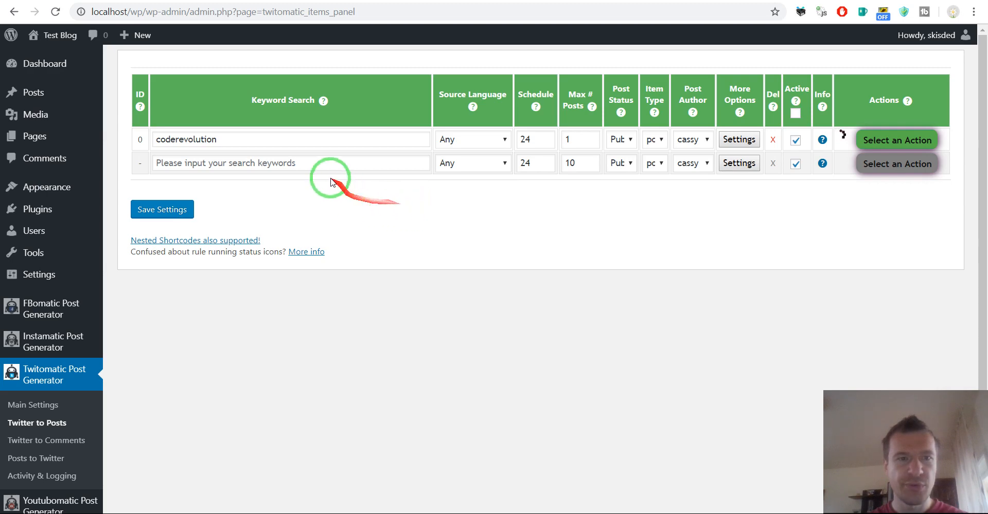
mouse_move(306, 57)
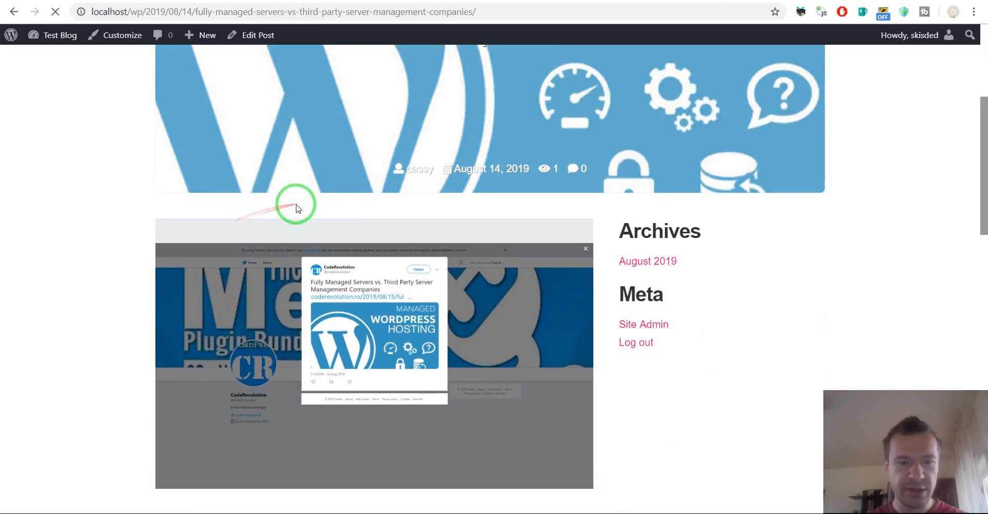
- Review the imported tweet post's screenshot, then confirm deleting the coderevolution Twitter rule
scroll(down, 3)
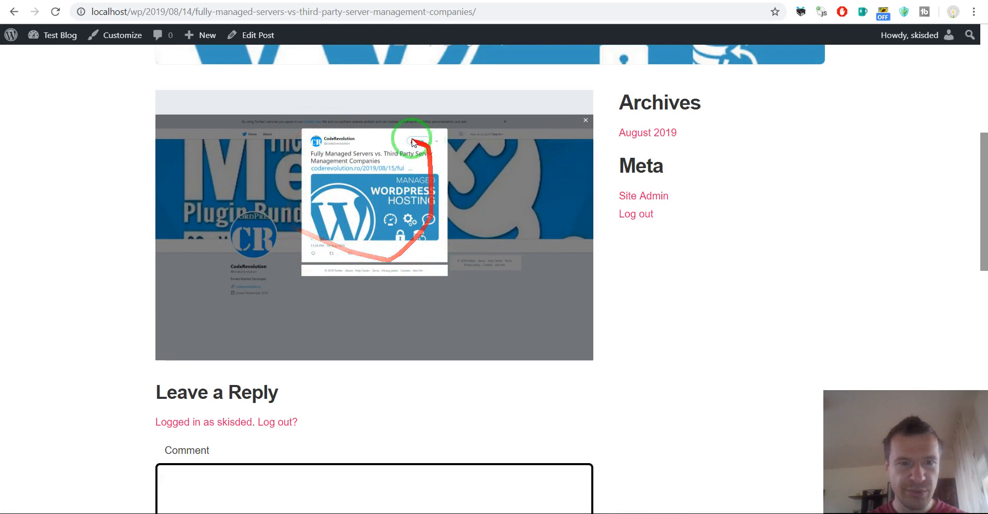
scroll(up, 3)
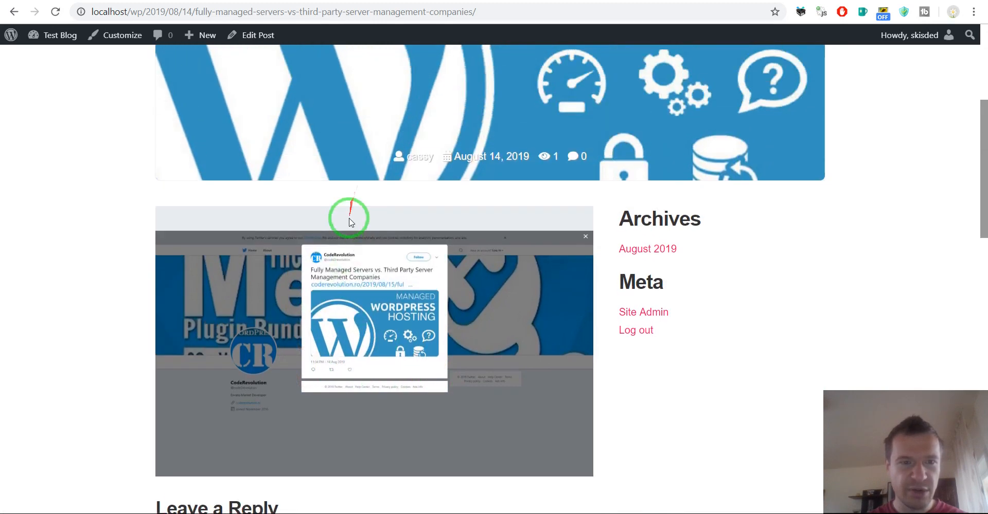
scroll(down, 3)
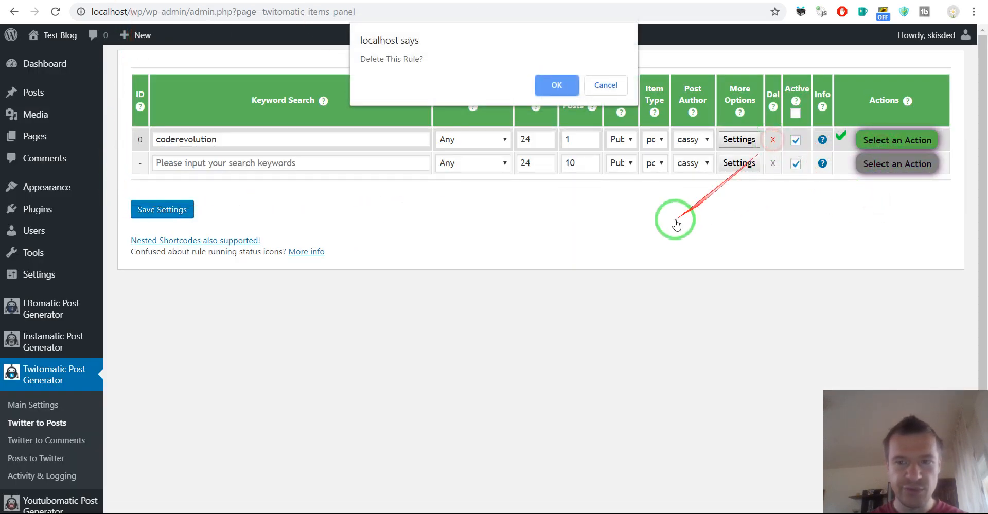
click(556, 85)
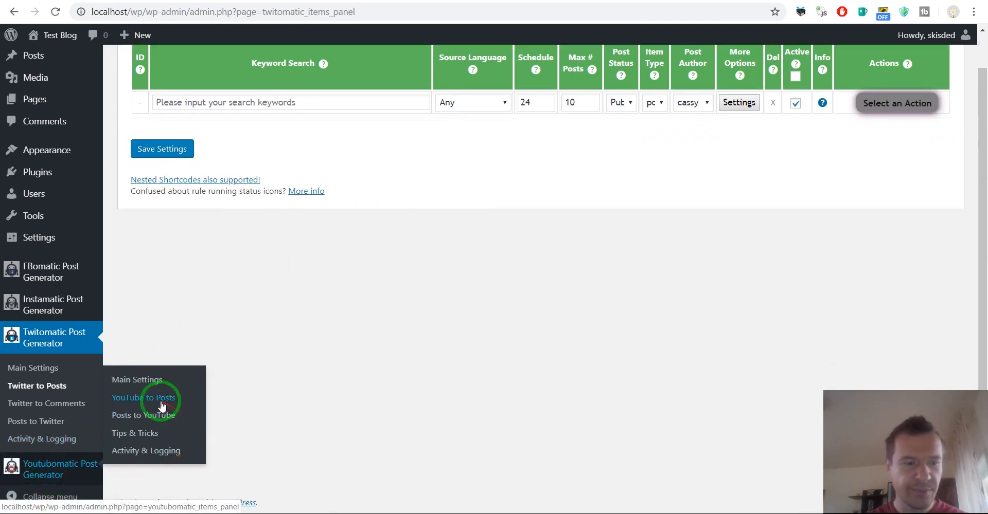
- Create a coderevolution YouTube rule with %%item_show_screenshot%% in its post content, save it and run it
click(144, 397)
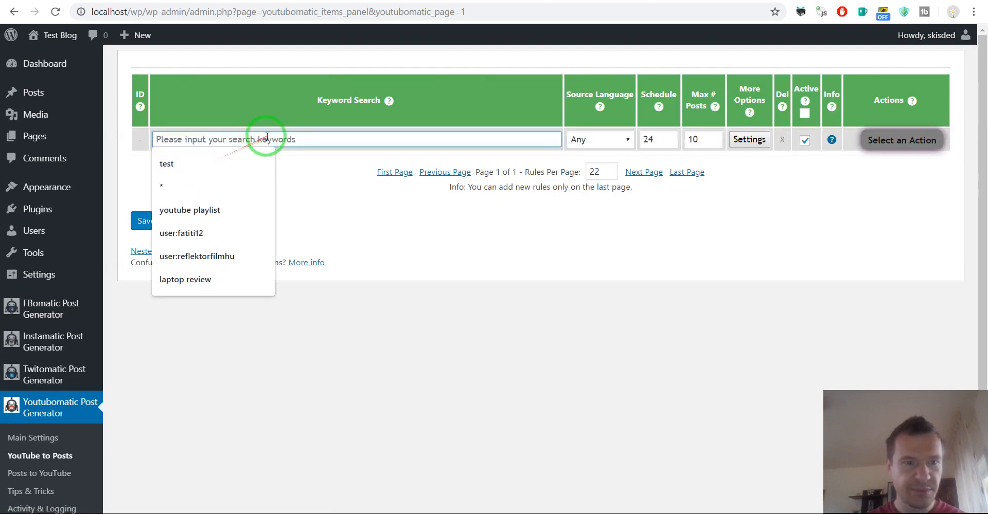
text(coderevolution)
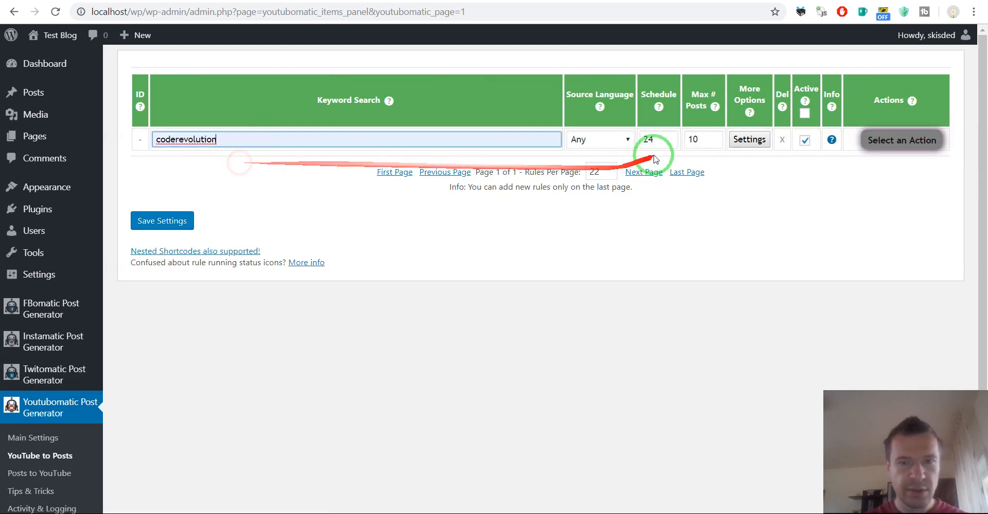
click(748, 139)
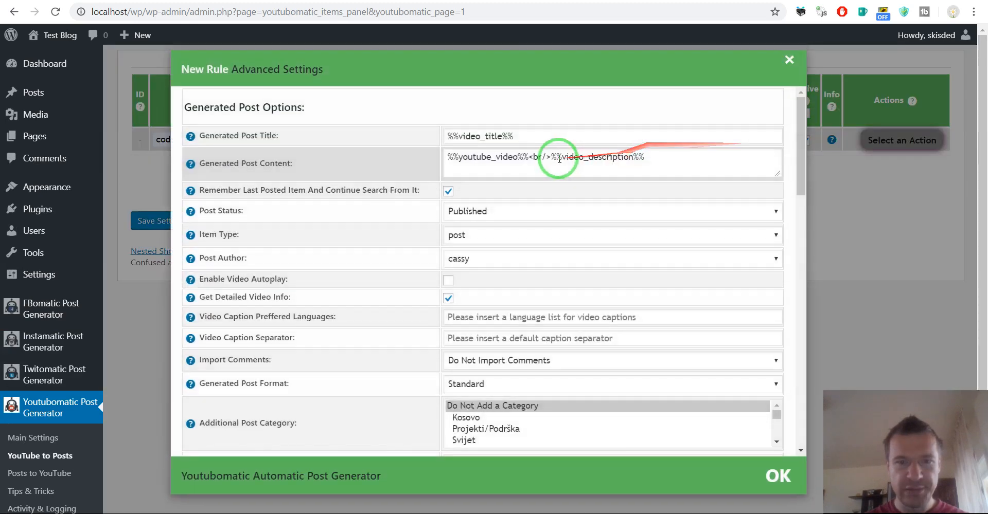
text(%%item_show_screenshot%%)
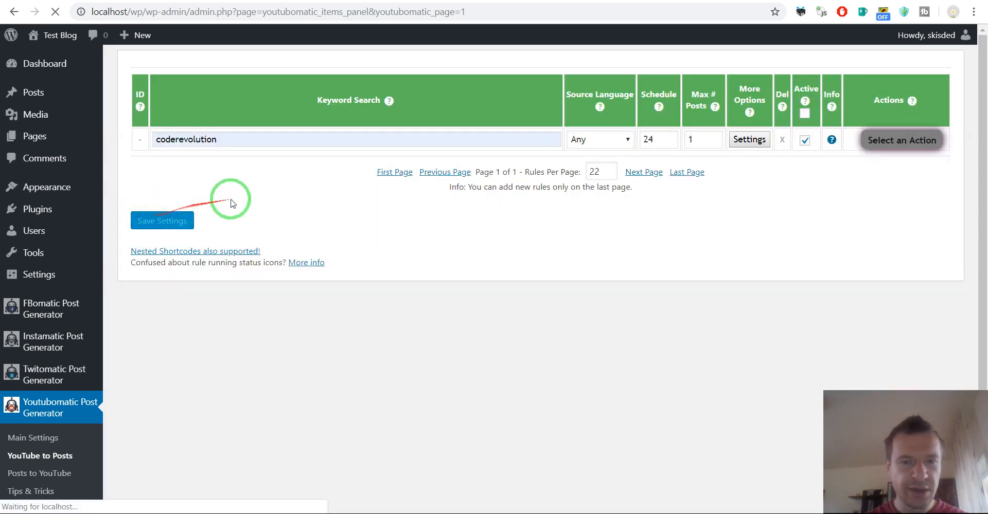
click(901, 140)
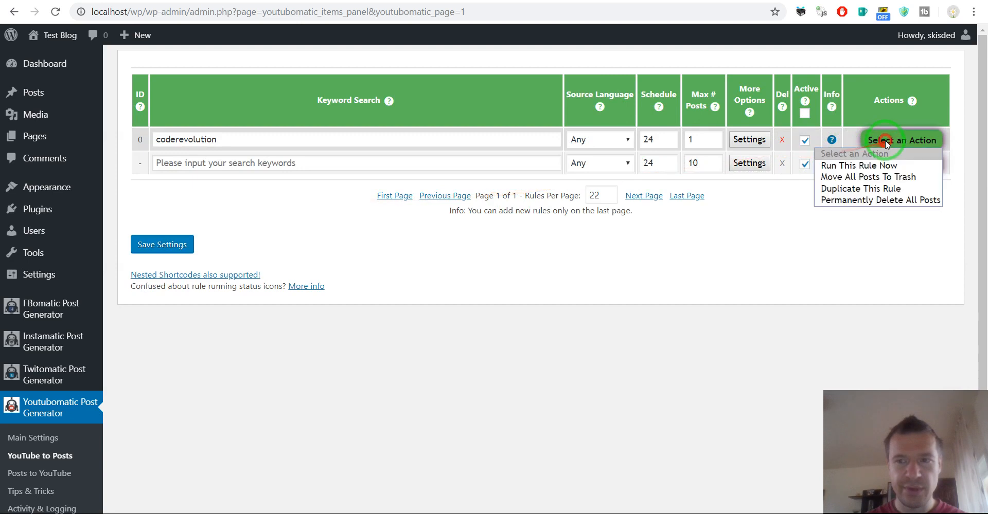
click(756, 243)
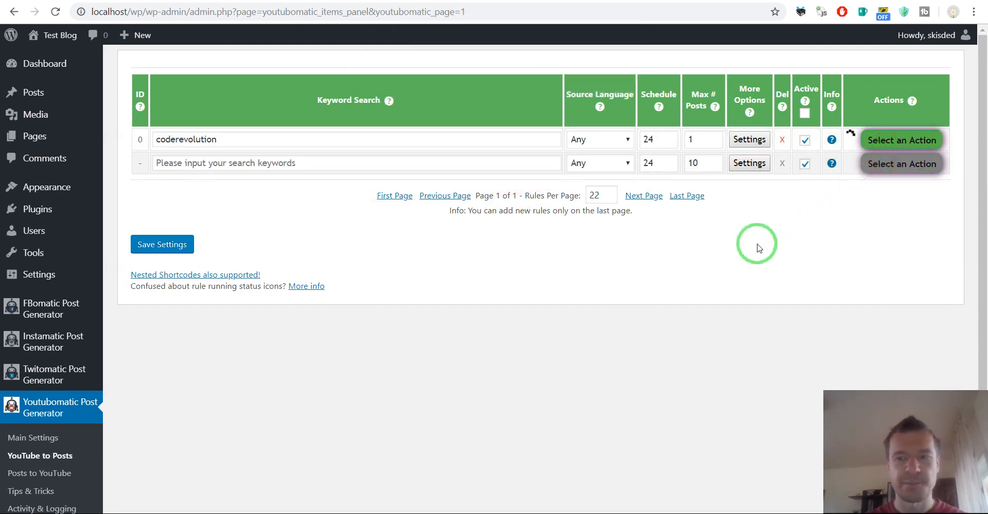
mouse_move(447, 238)
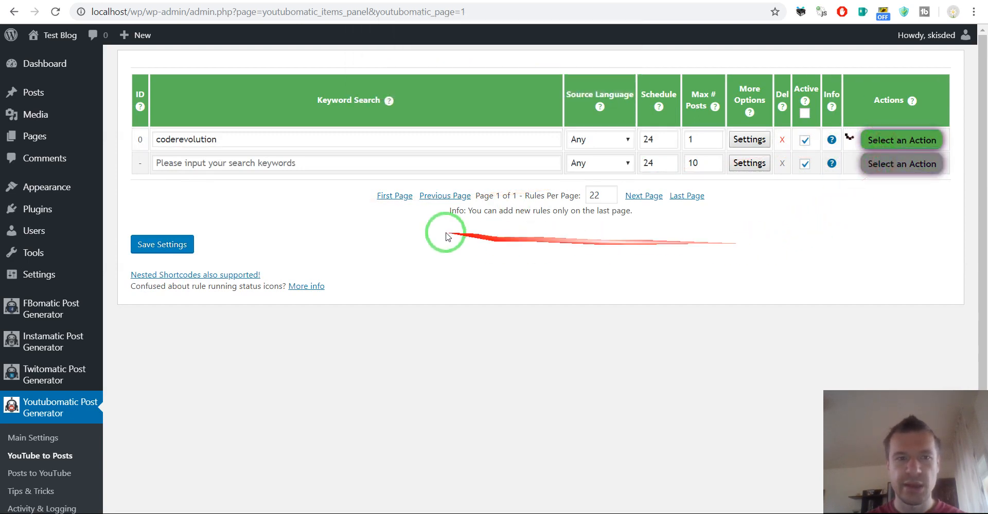
mouse_move(901, 139)
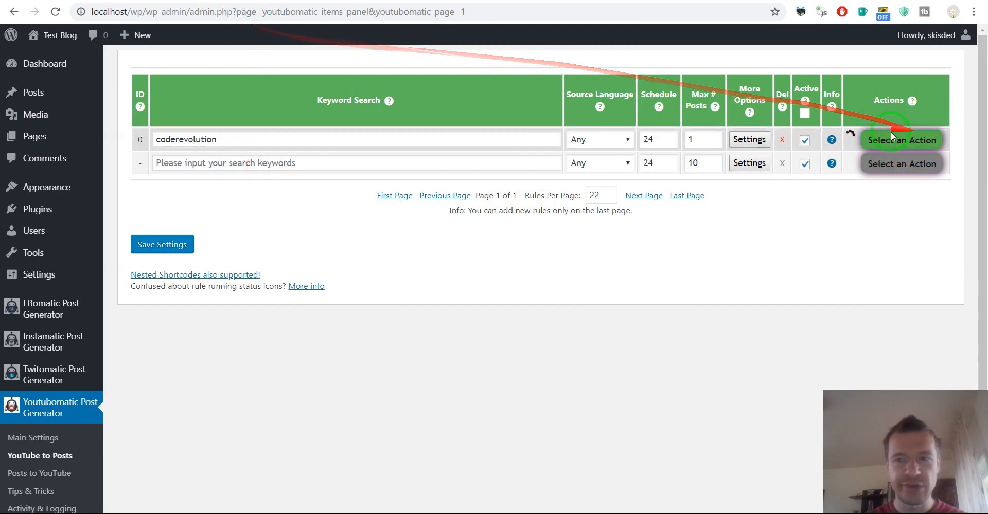
mouse_move(796, 252)
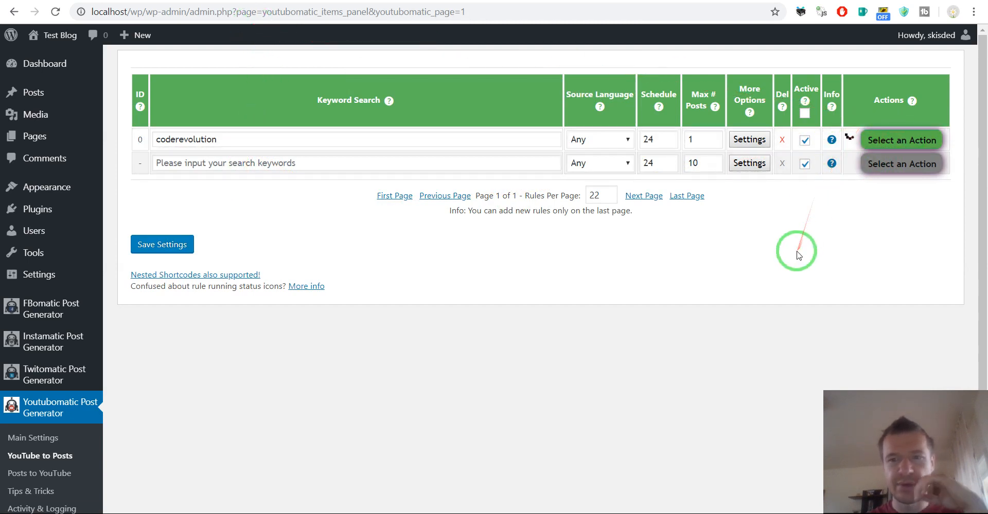
mouse_move(796, 251)
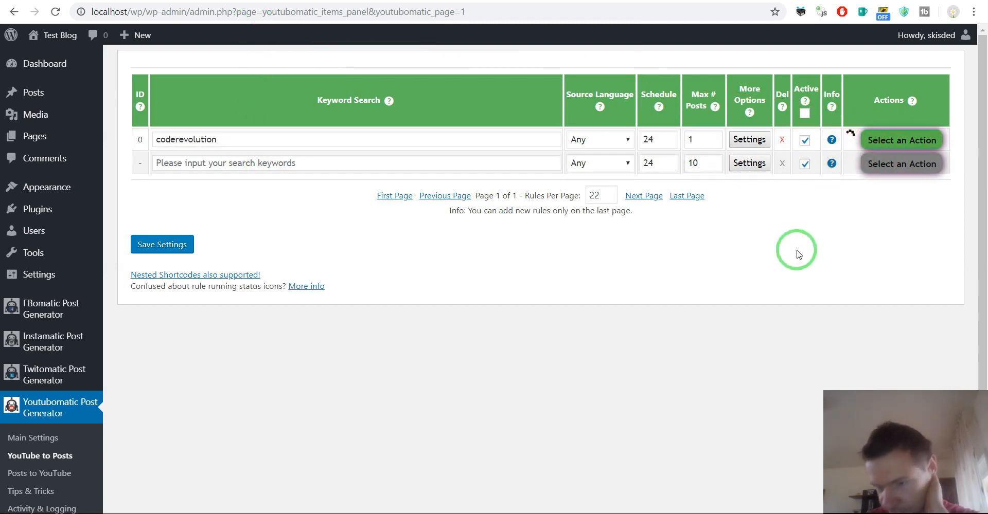
mouse_move(815, 264)
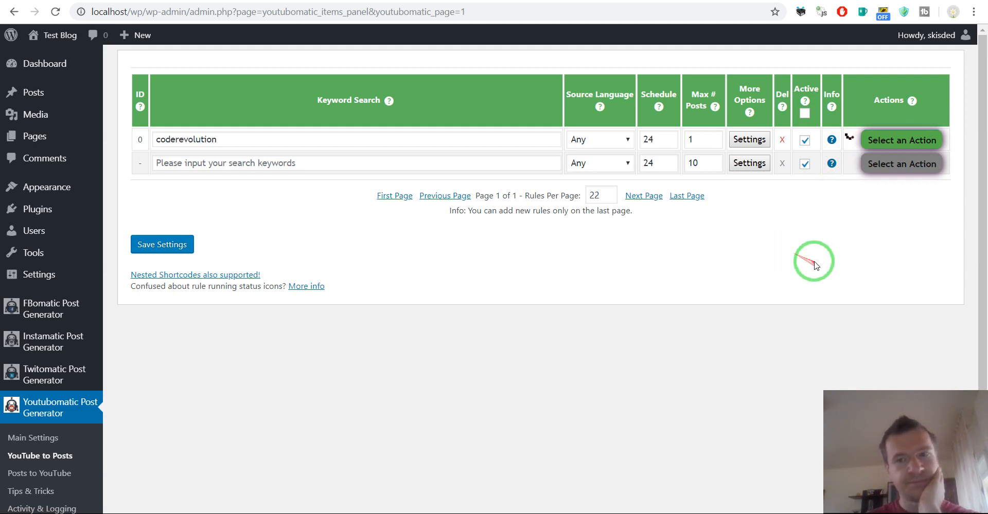
mouse_move(792, 253)
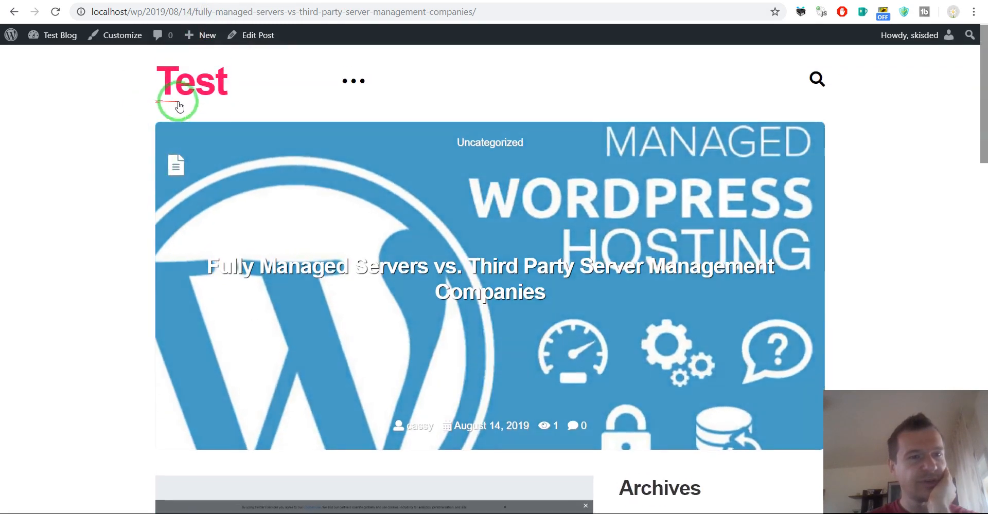
- View the Blog Crossposter WordPress Plugin Bundle post on the blog and scroll through its YouTube page screenshot
click(192, 81)
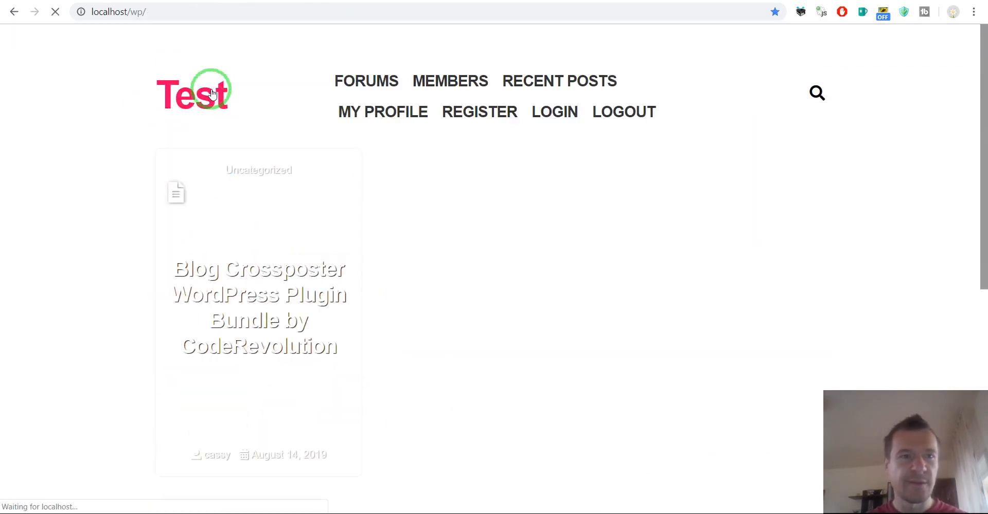
click(259, 307)
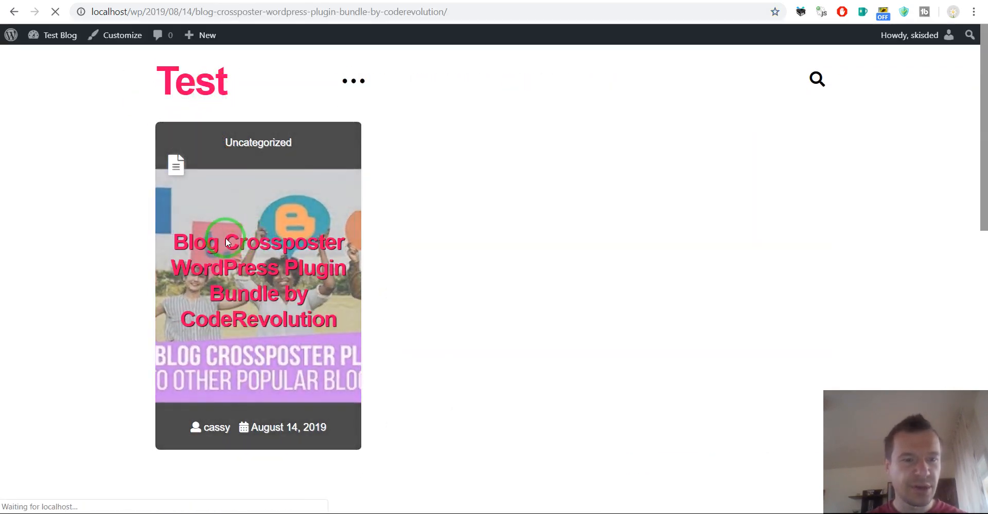
click(257, 243)
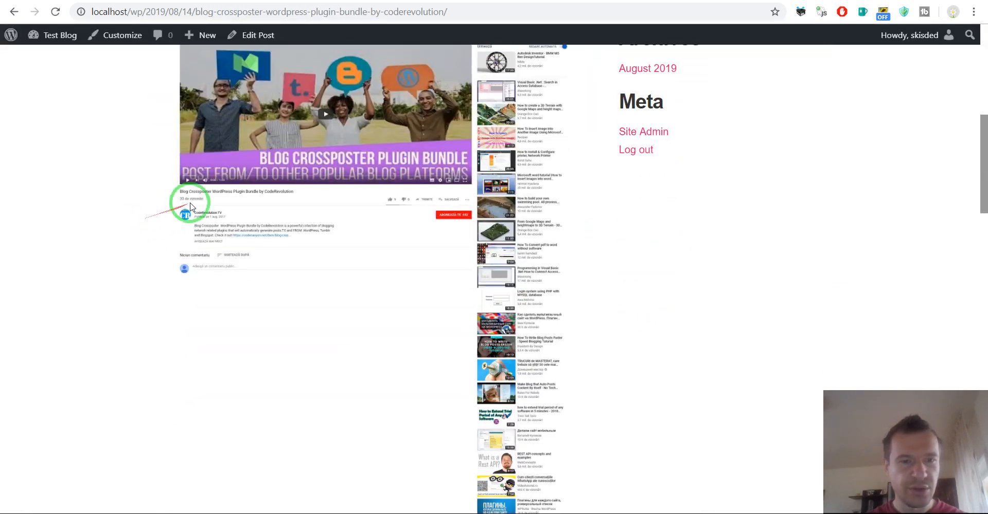
scroll(up, 3)
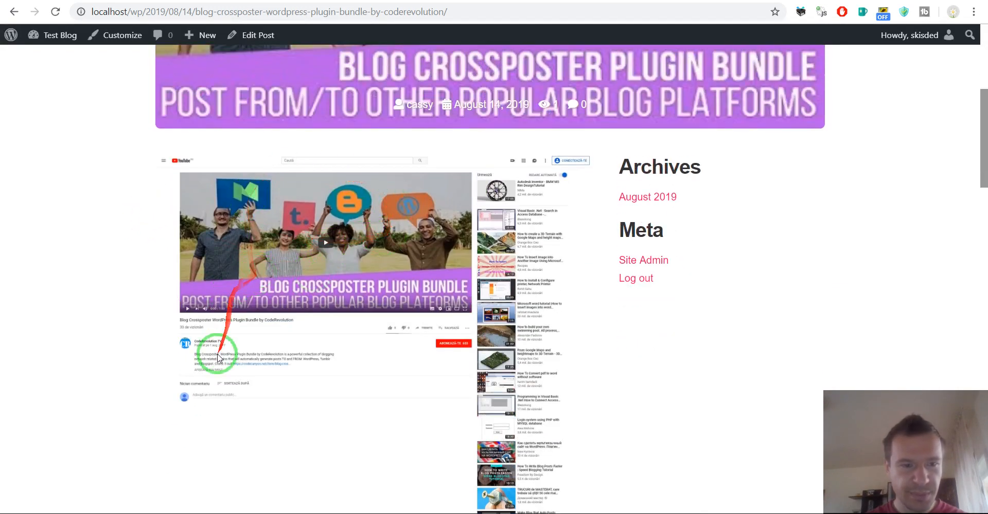
scroll(down, 3)
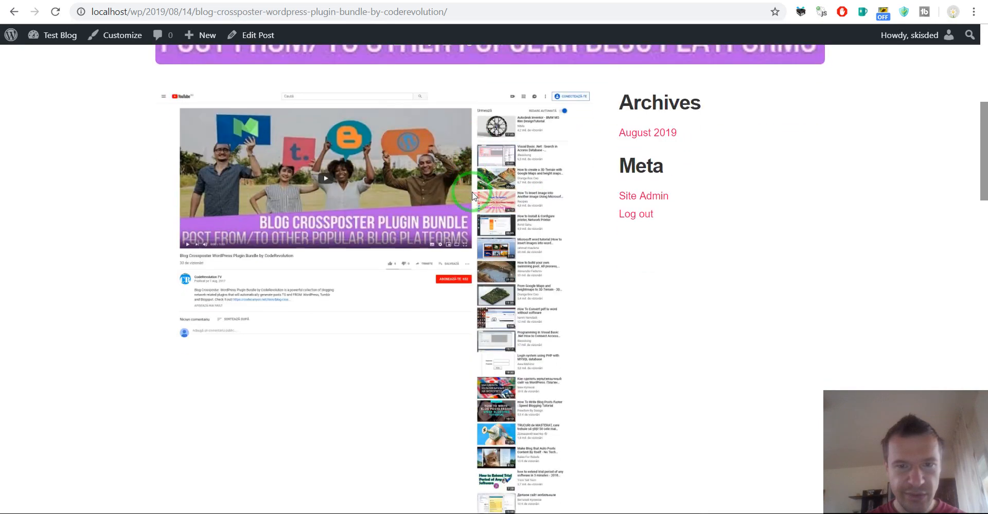
scroll(down, 3)
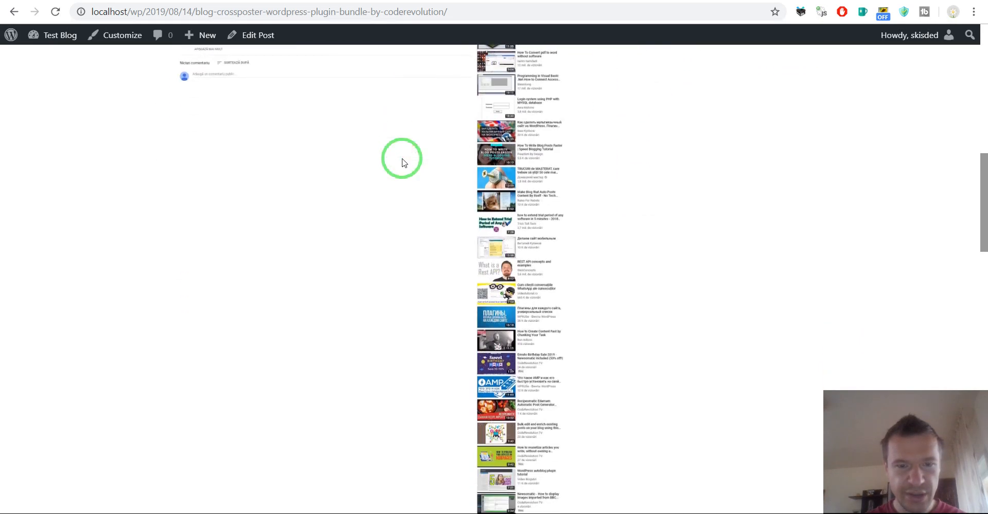
scroll(down, 3)
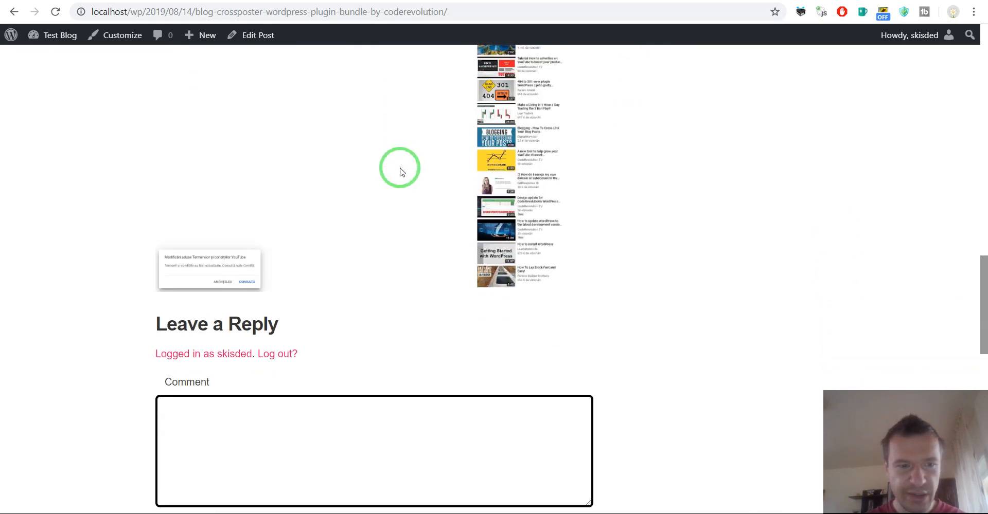
scroll(up, 3)
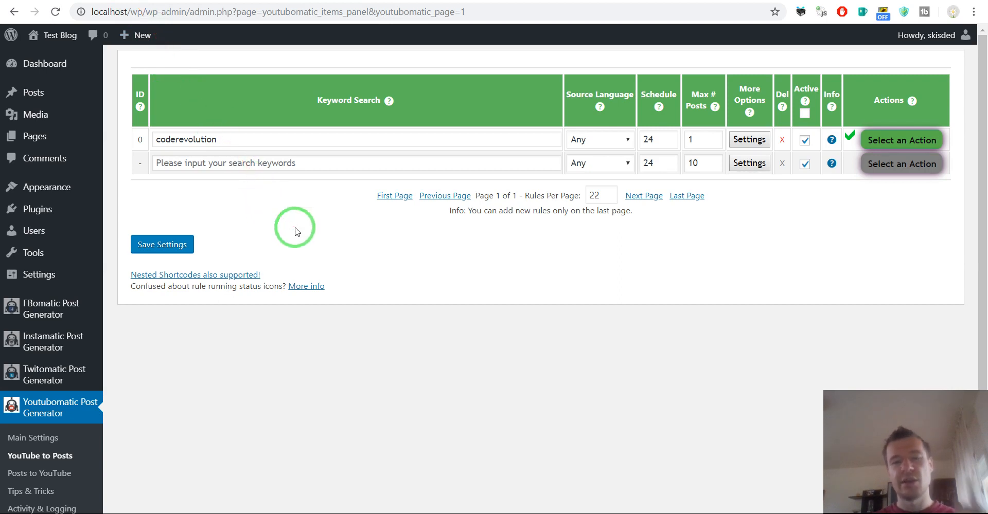
mouse_move(338, 264)
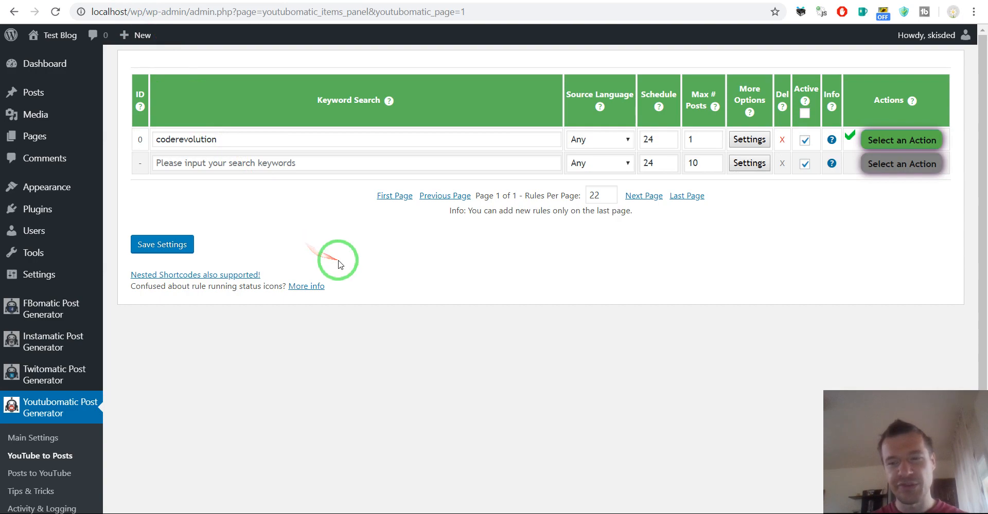